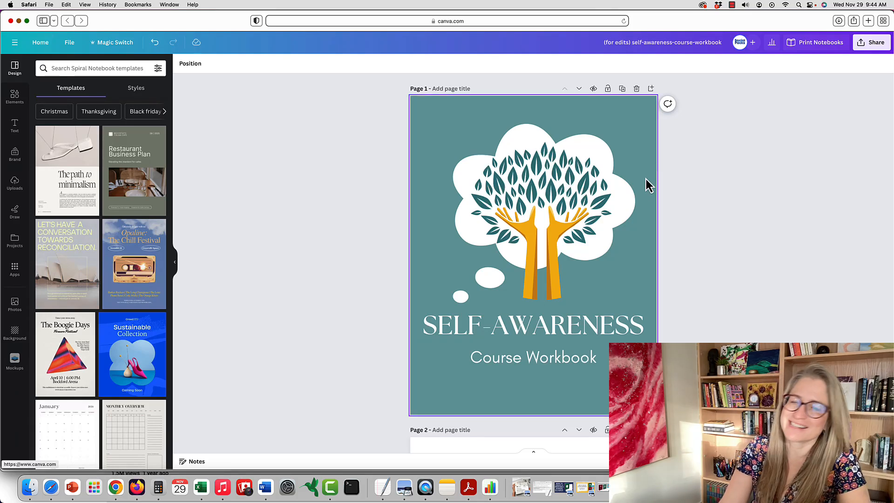
{"action": "mouse_move", "coordinate": [667, 211]}
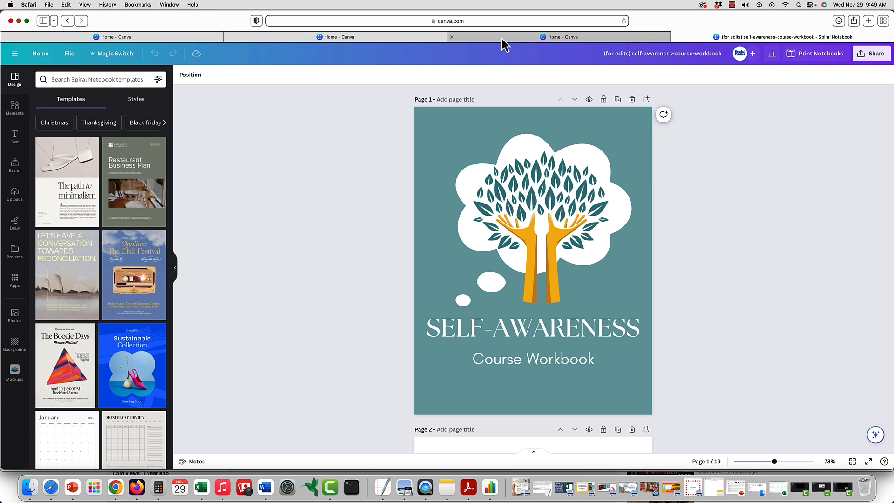
{"action": "mouse_move", "coordinate": [561, 37]}
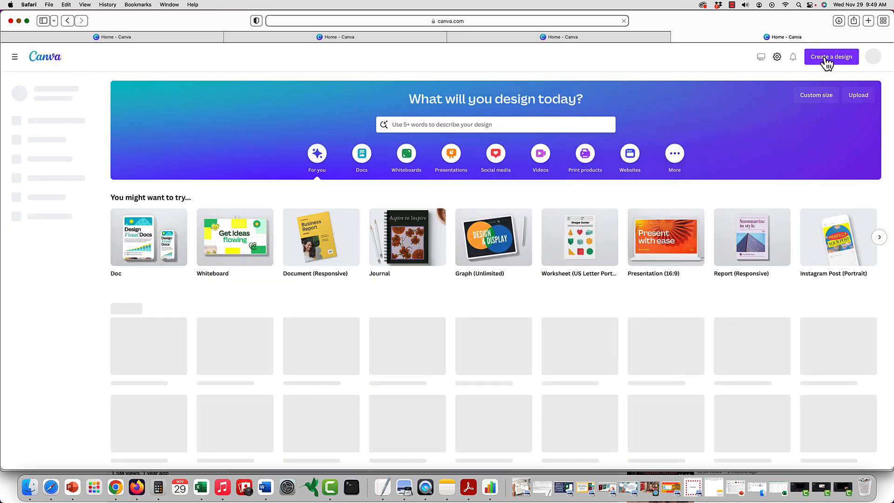
Create a new Journal (8.5 × 11 in) design after searching 'worksheet' and 'journal'
{"action": "left_click", "coordinate": [830, 57]}
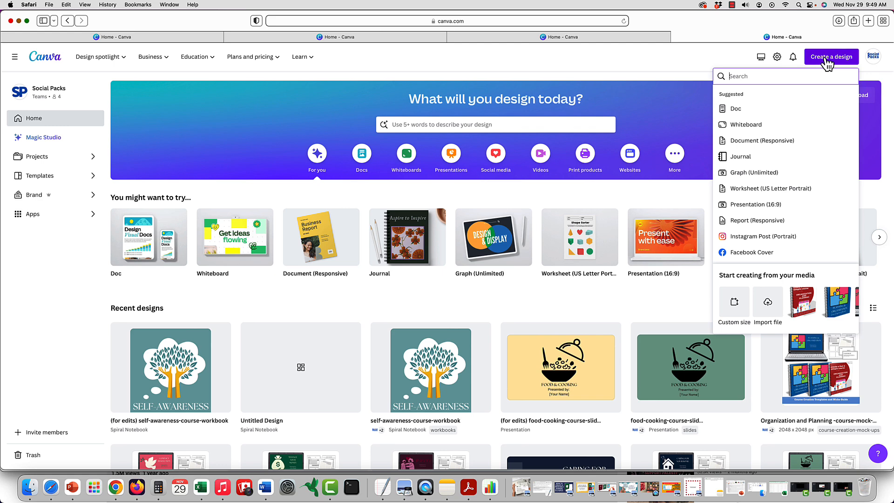
{"action": "type", "text": "workseheet"}
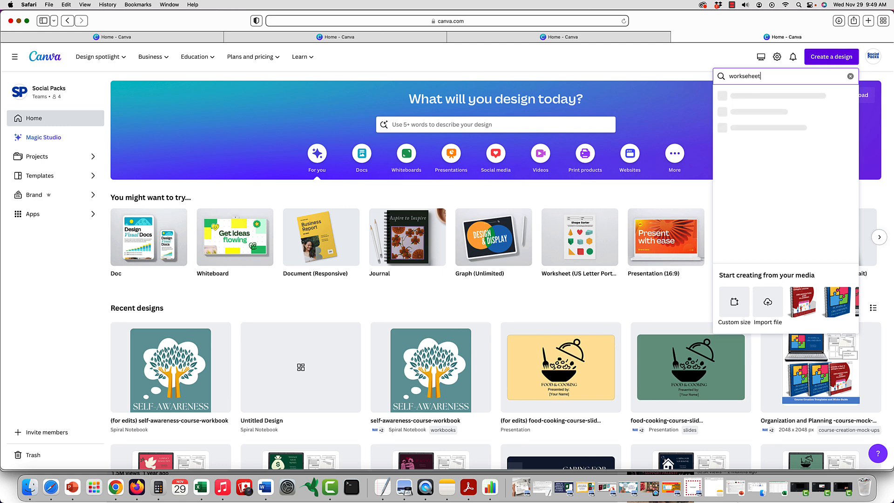
{"action": "key", "text": "Backspace"}
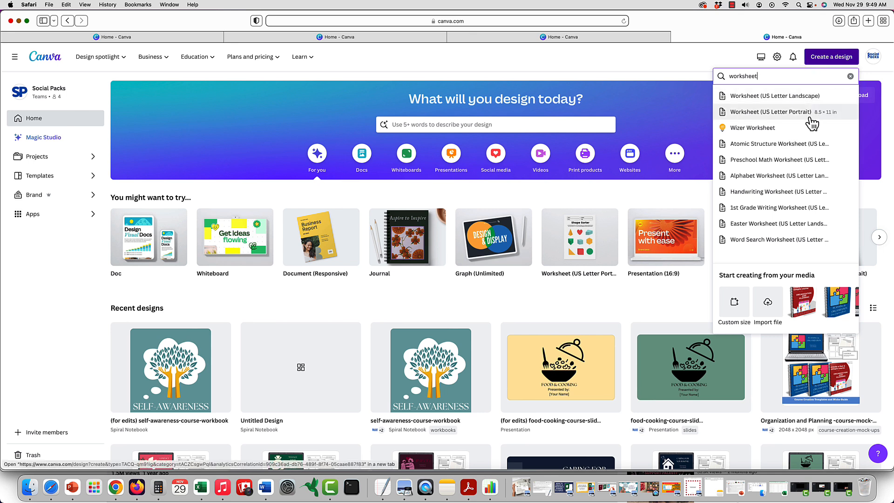
{"action": "mouse_move", "coordinate": [772, 95]}
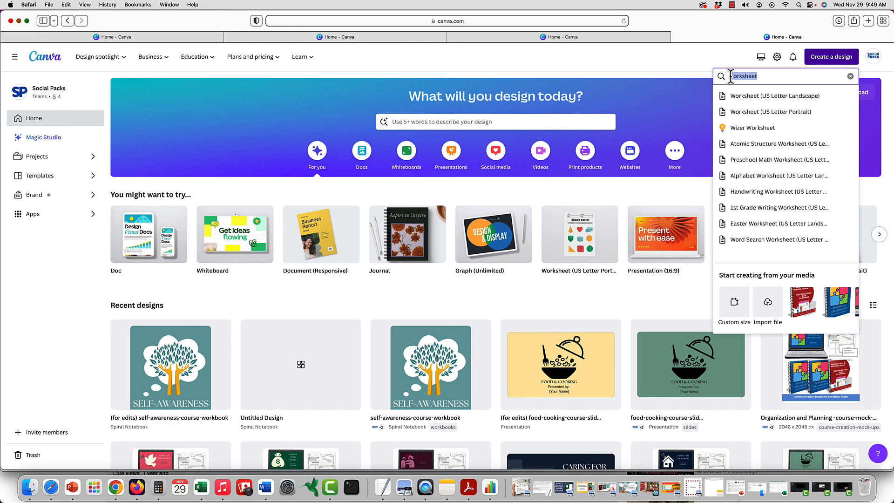
{"action": "type", "text": "journal"}
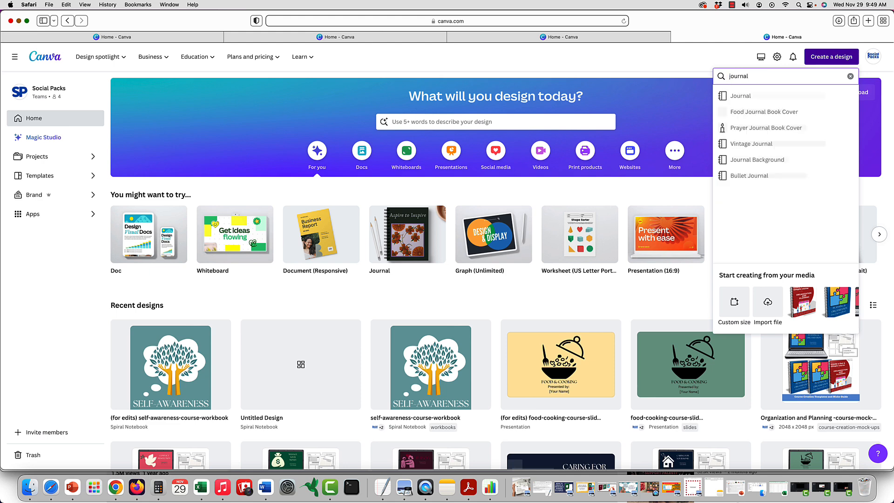
{"action": "mouse_move", "coordinate": [739, 96]}
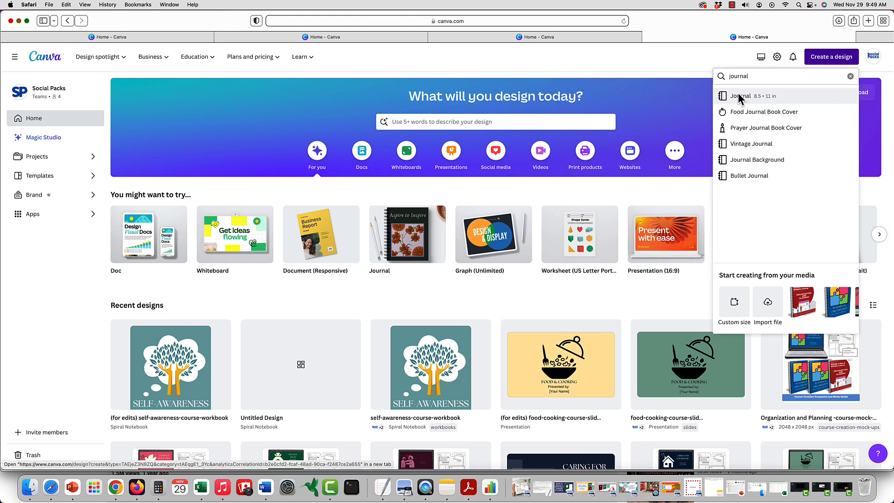
{"action": "left_click", "coordinate": [739, 96]}
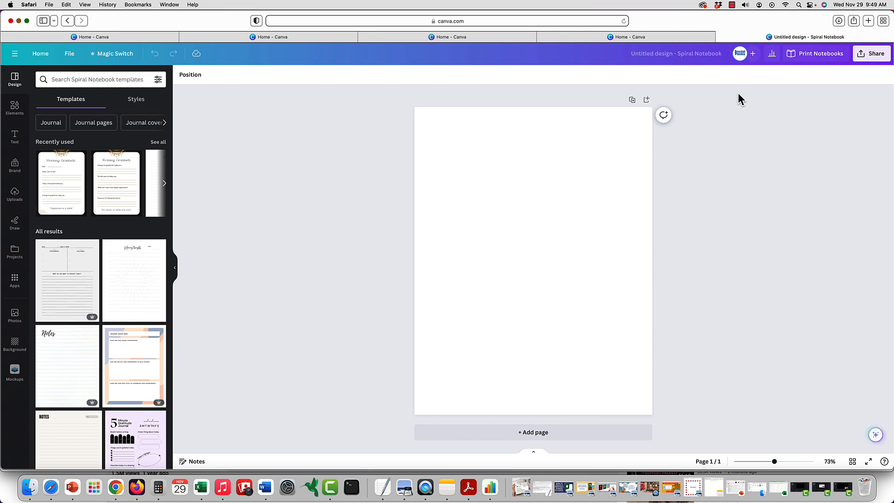
{"action": "mouse_move", "coordinate": [15, 79]}
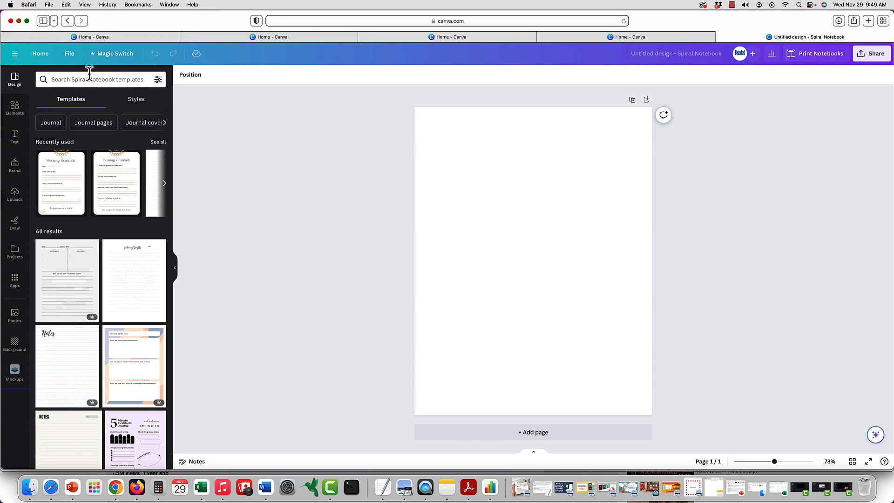
Apply the pink journal entry template, then search 'self awareness worksheet for adults' and 'fill in the b'
{"action": "left_click", "coordinate": [94, 79]}
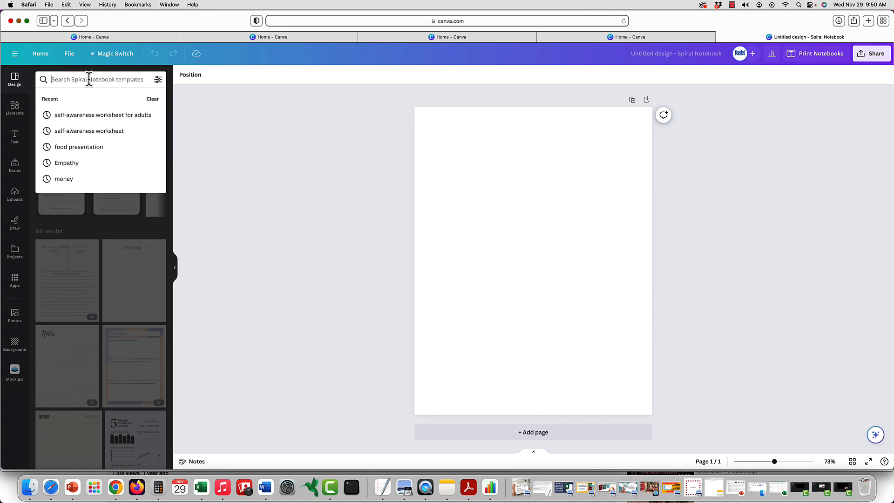
{"action": "left_click", "coordinate": [102, 114]}
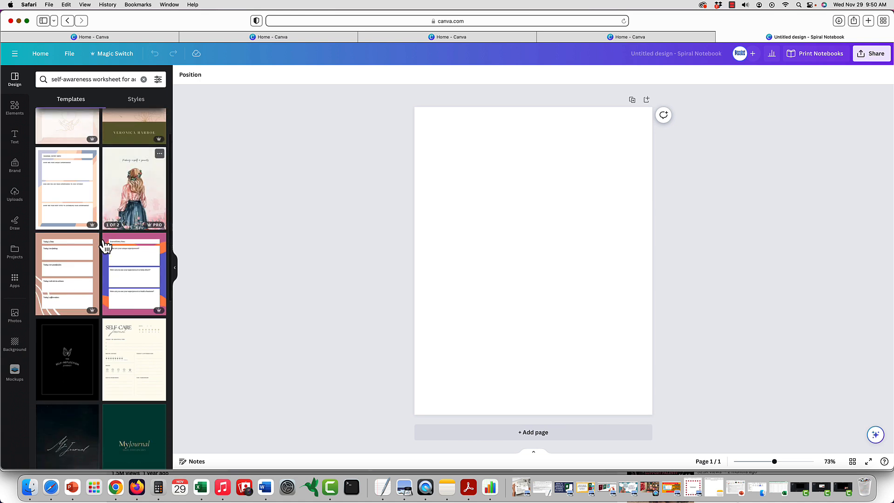
{"action": "left_click", "coordinate": [67, 273]}
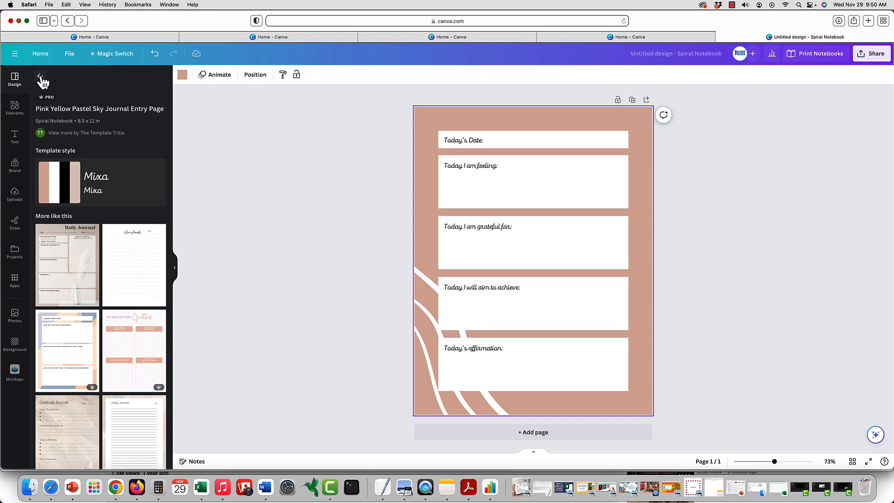
{"action": "type", "text": "self awareness worksheet for adults"}
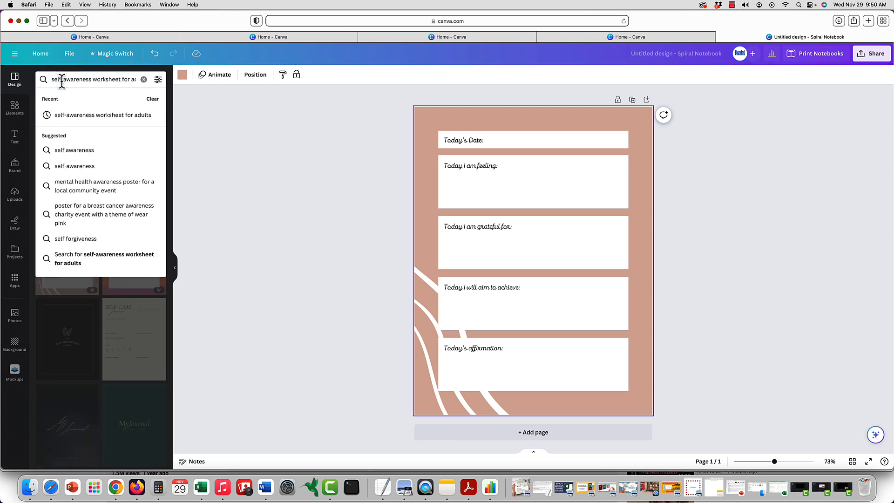
{"action": "type", "text": "fill in the b"}
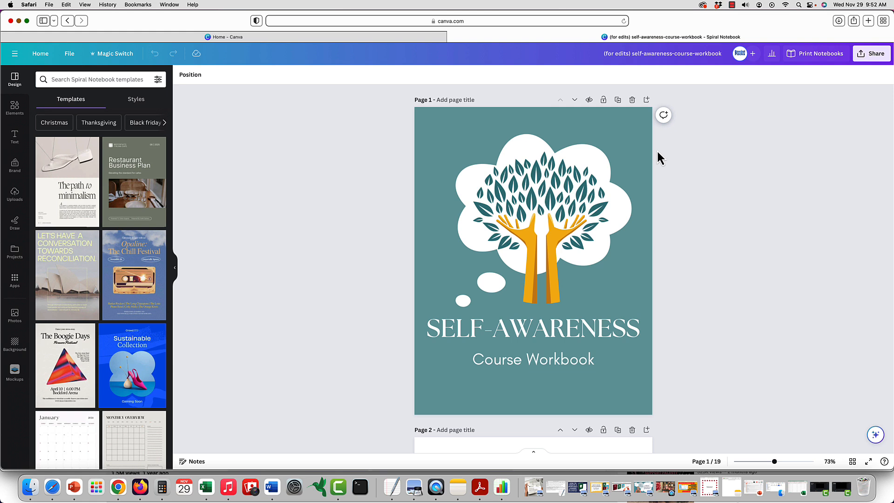
Select and deselect the cover tree illustration, then scroll down to the page 6 checklist
{"action": "left_click", "coordinate": [538, 222]}
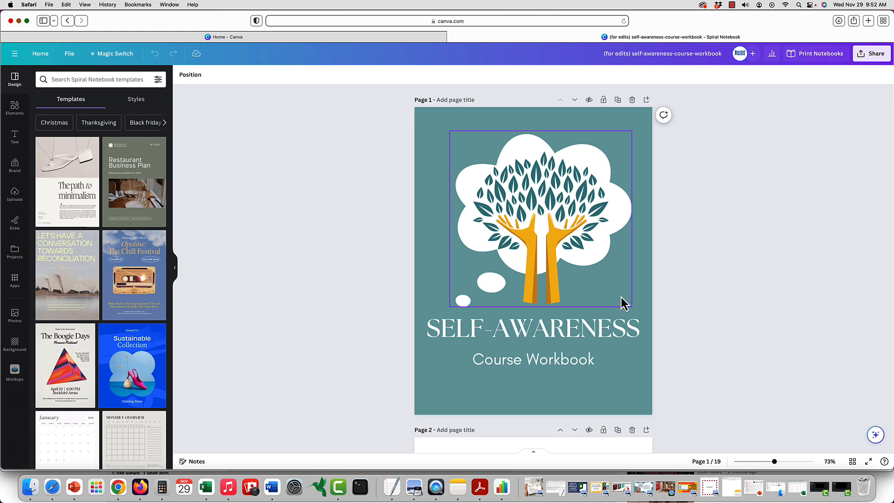
{"action": "left_click", "coordinate": [621, 302]}
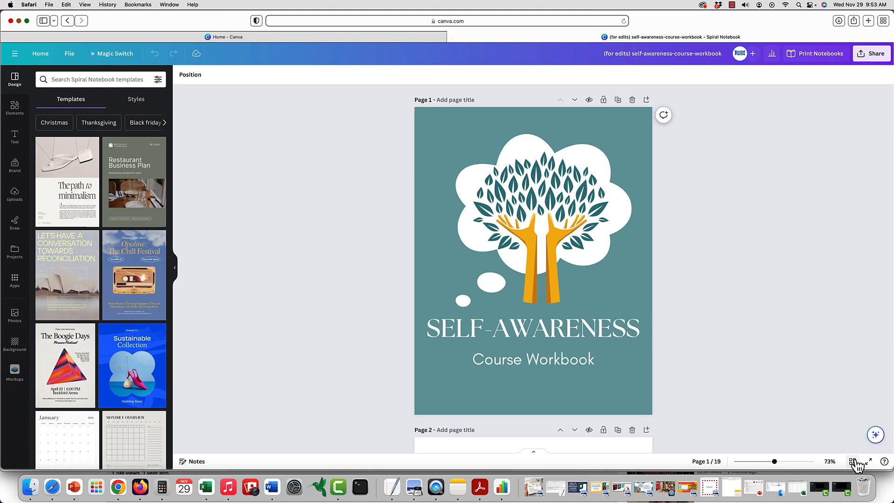
{"action": "mouse_move", "coordinate": [853, 462]}
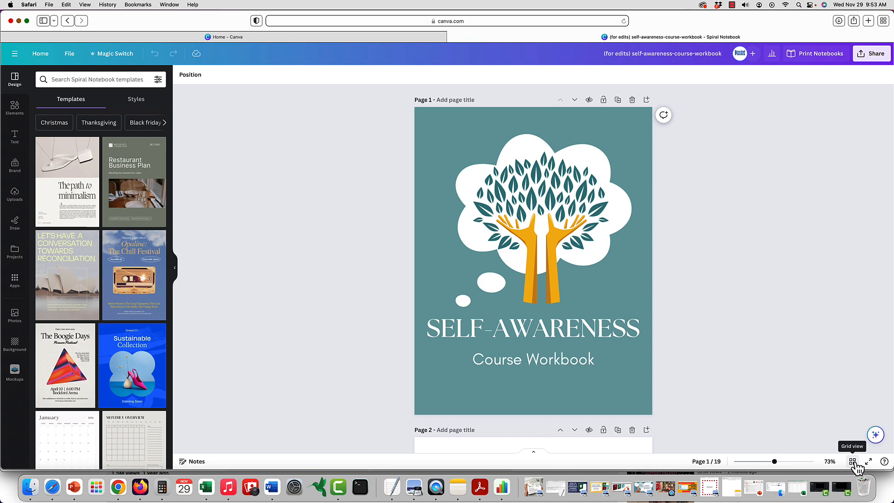
{"action": "scroll", "scroll_direction": "down", "scroll_amount": 3}
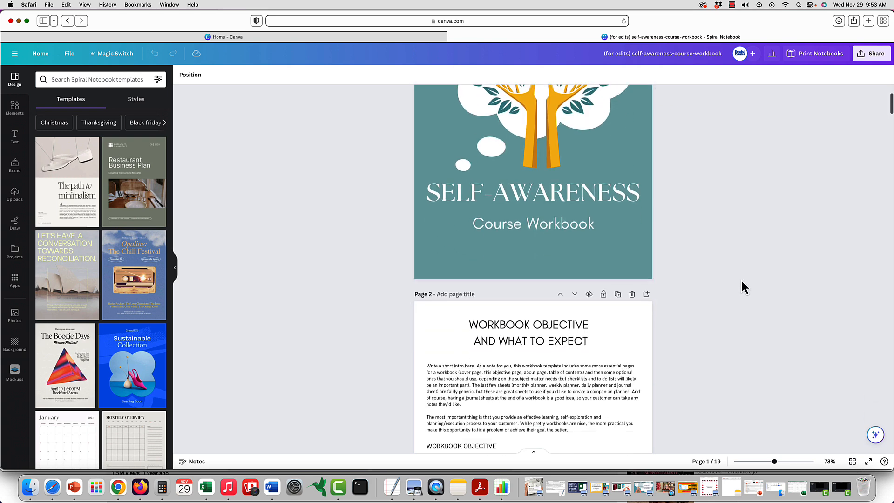
{"action": "scroll", "scroll_direction": "down", "scroll_amount": 3}
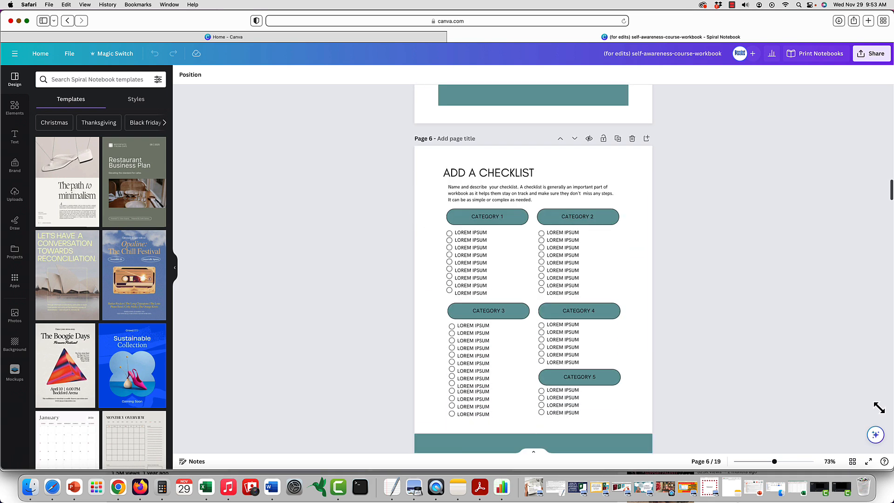
{"action": "mouse_move", "coordinate": [853, 461]}
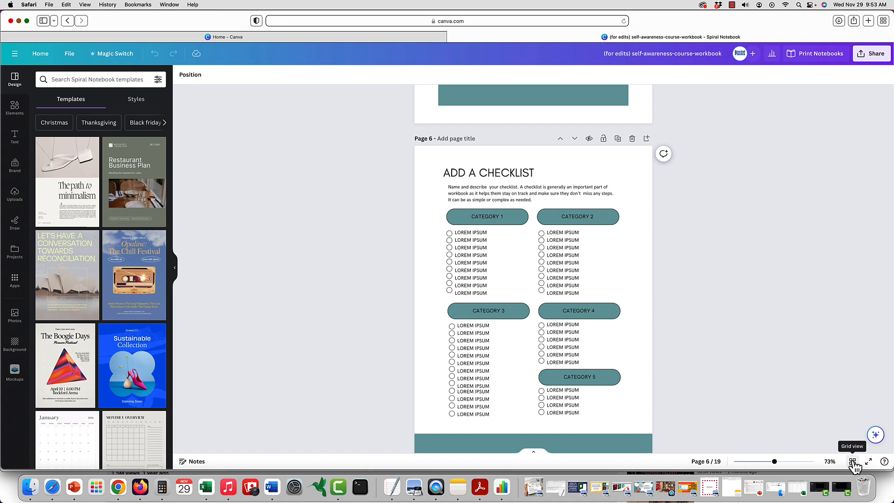
Show all 19 pages as thumbnails and move the Module 1 page ahead of the contents
{"action": "left_click", "coordinate": [853, 462]}
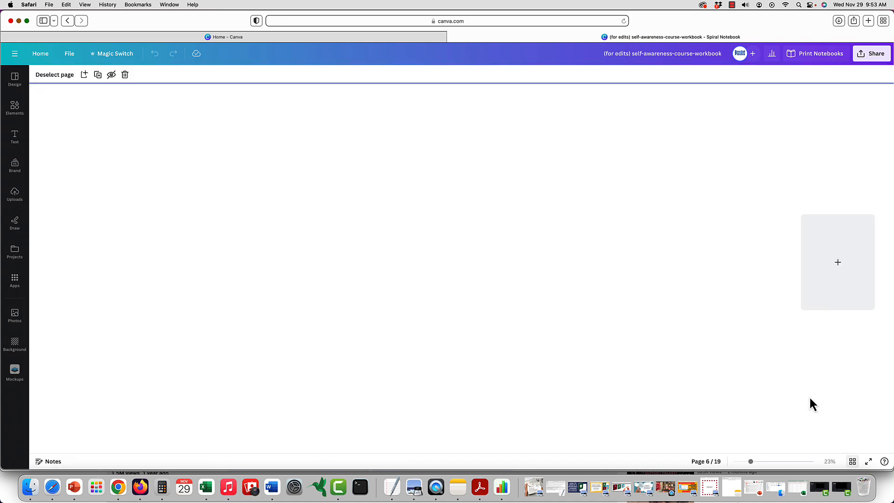
{"action": "left_click", "coordinate": [851, 461]}
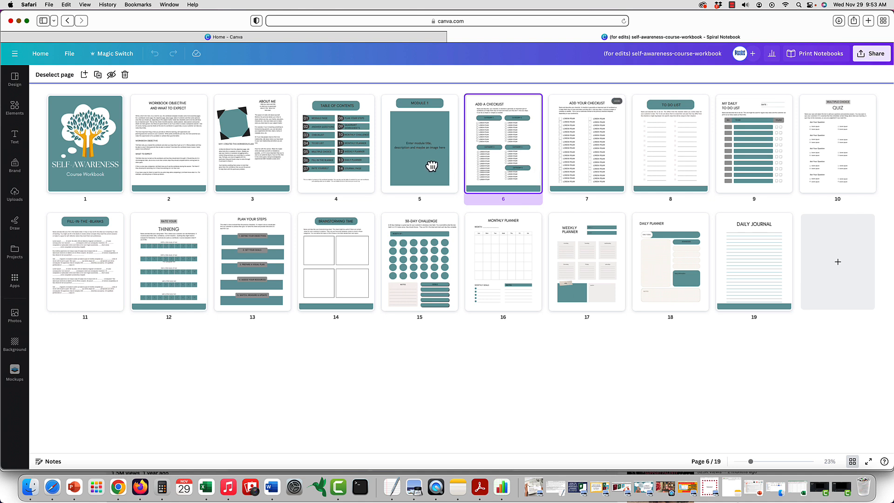
{"action": "left_click", "coordinate": [585, 144]}
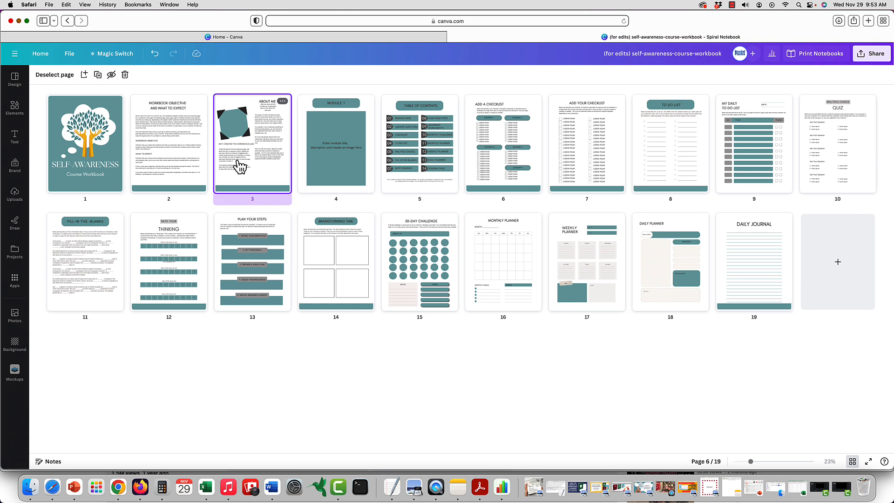
{"action": "mouse_move", "coordinate": [310, 167]}
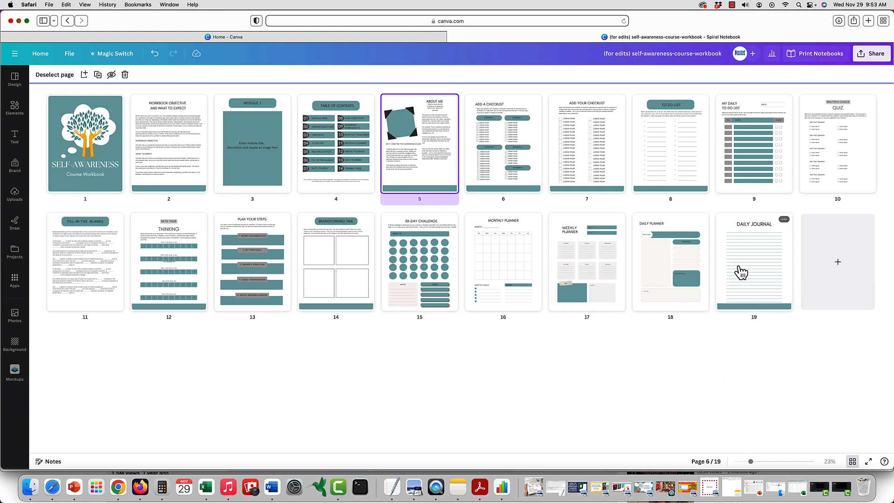
{"action": "mouse_move", "coordinate": [405, 278]}
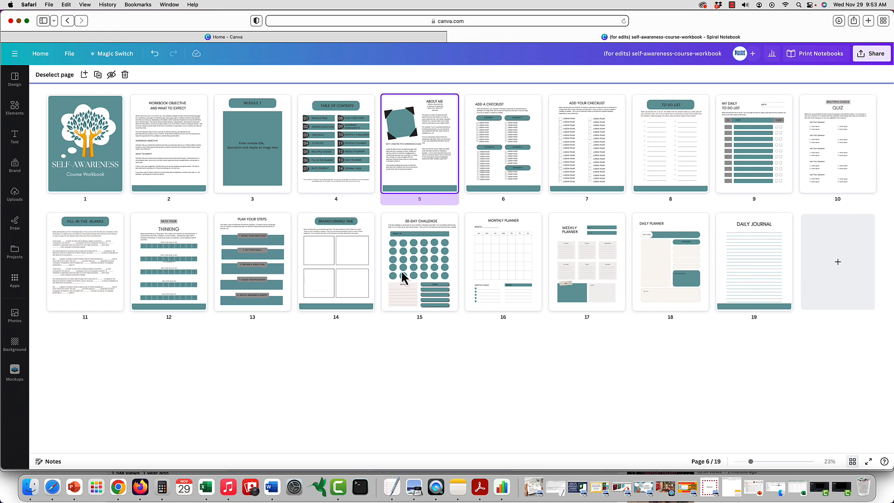
{"action": "mouse_move", "coordinate": [215, 297]}
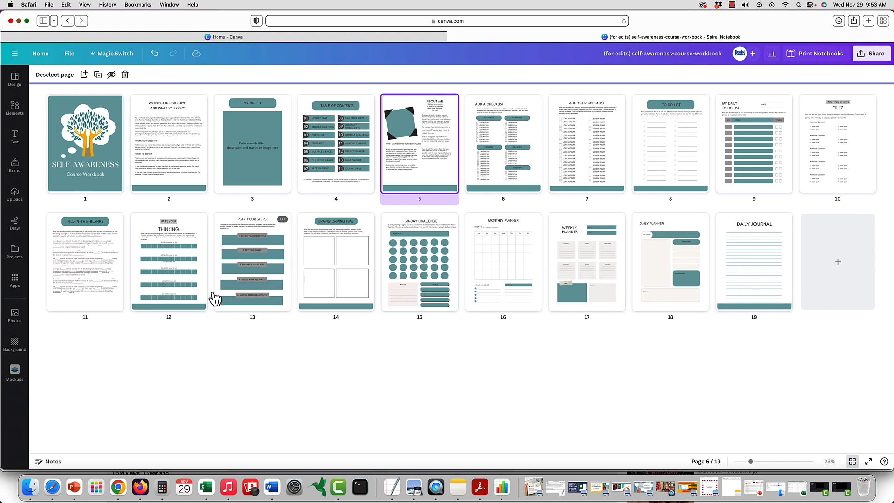
{"action": "mouse_move", "coordinate": [753, 206]}
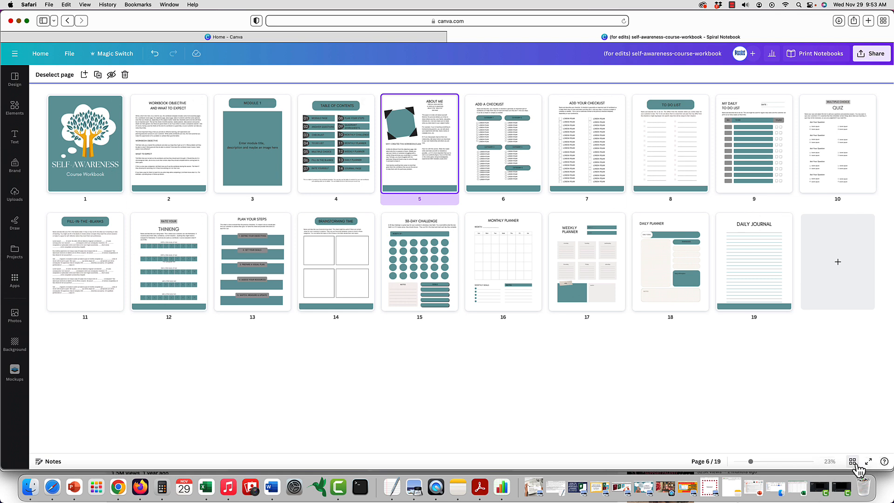
{"action": "mouse_move", "coordinate": [851, 462]}
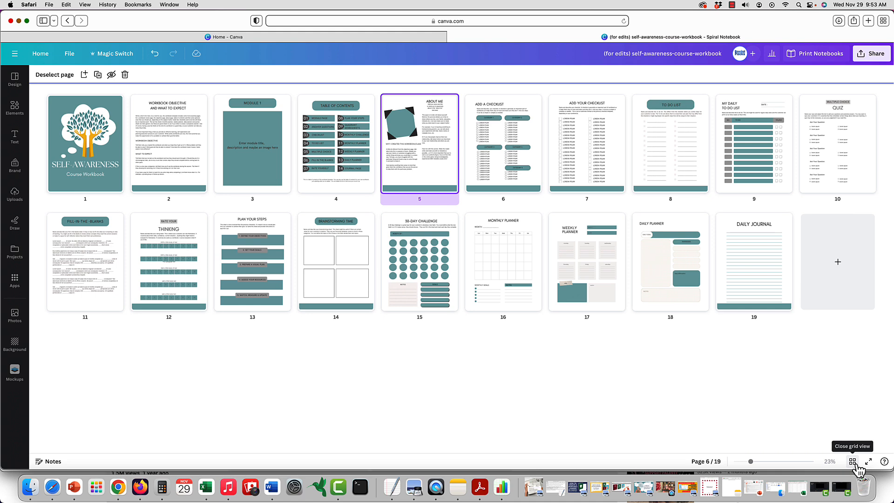
Close the grid view, scroll to page 2, and select its teal footer bar
{"action": "left_click", "coordinate": [852, 461]}
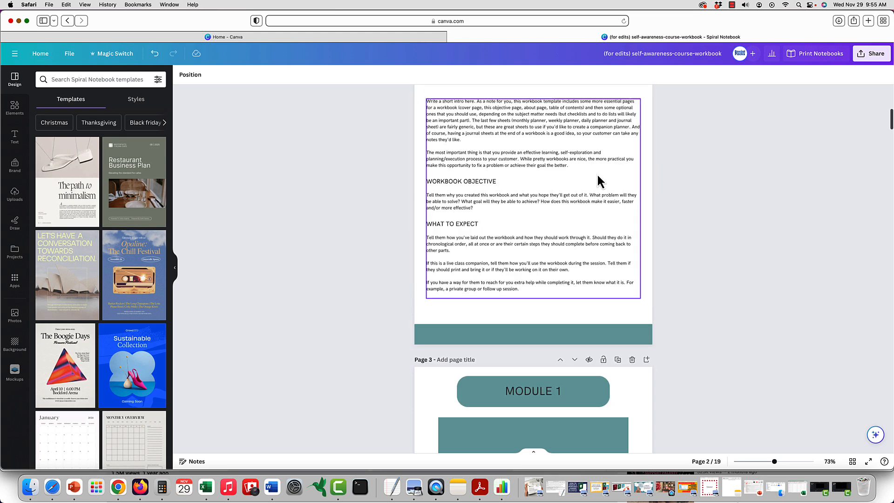
{"action": "scroll", "scroll_direction": "down", "scroll_amount": 3}
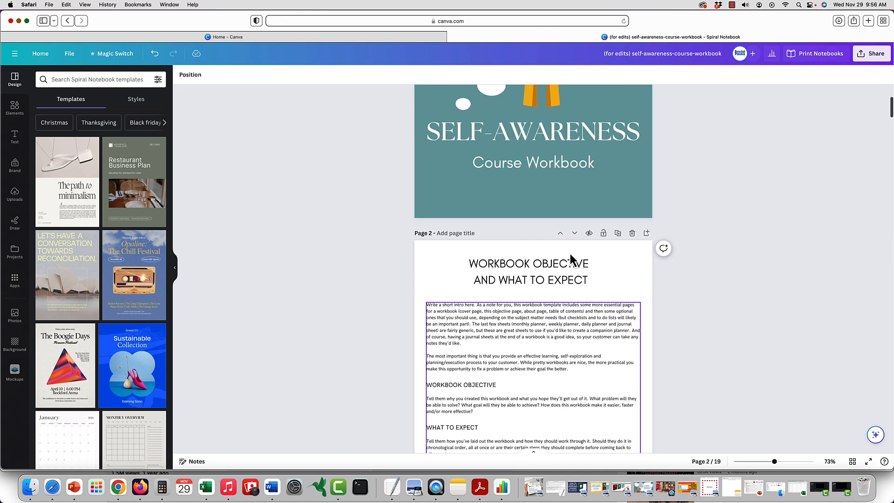
{"action": "scroll", "scroll_direction": "down", "scroll_amount": 3}
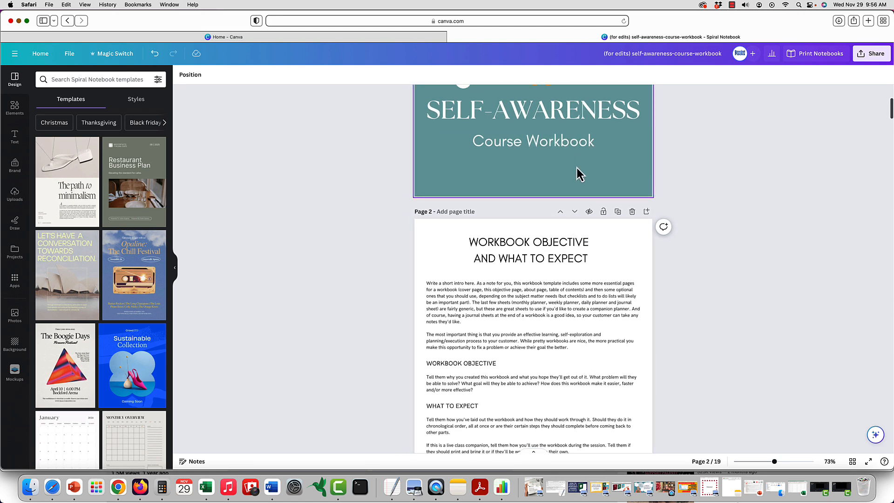
{"action": "scroll", "scroll_direction": "down", "scroll_amount": 3}
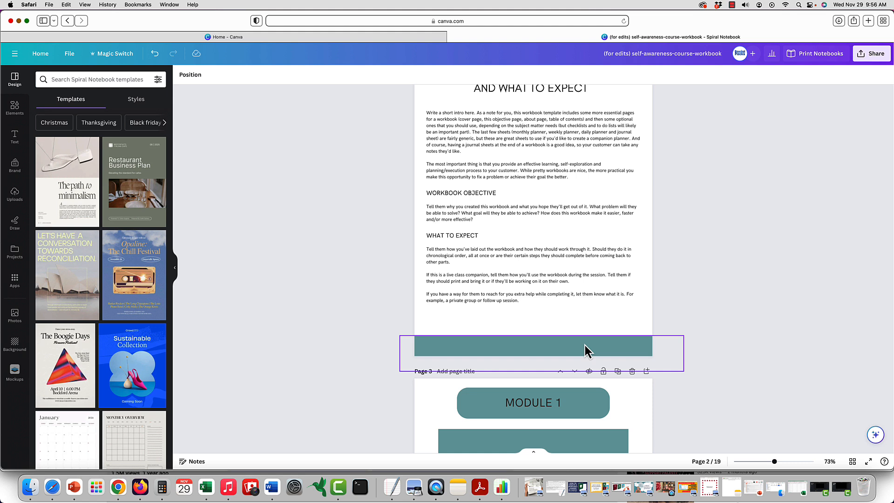
{"action": "left_click", "coordinate": [532, 346]}
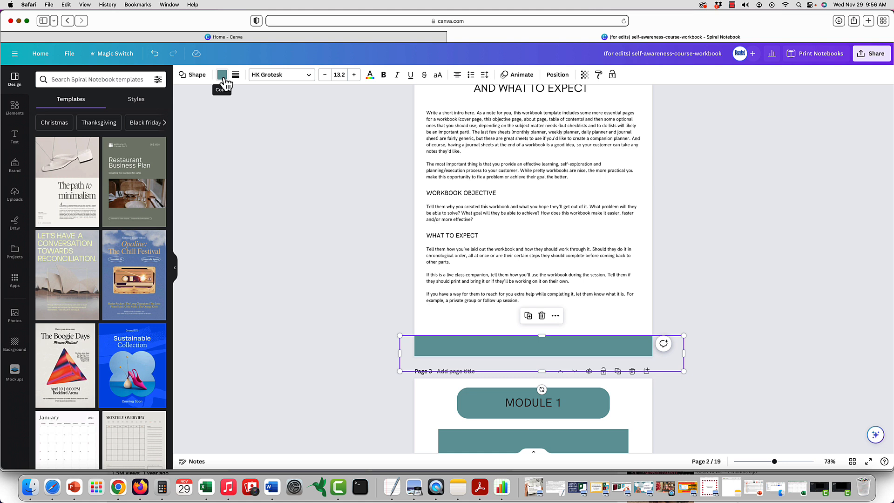
Replace the teal everywhere with custom #A8C2C4, then set the cover background to #72a4a7
{"action": "left_click", "coordinate": [223, 74]}
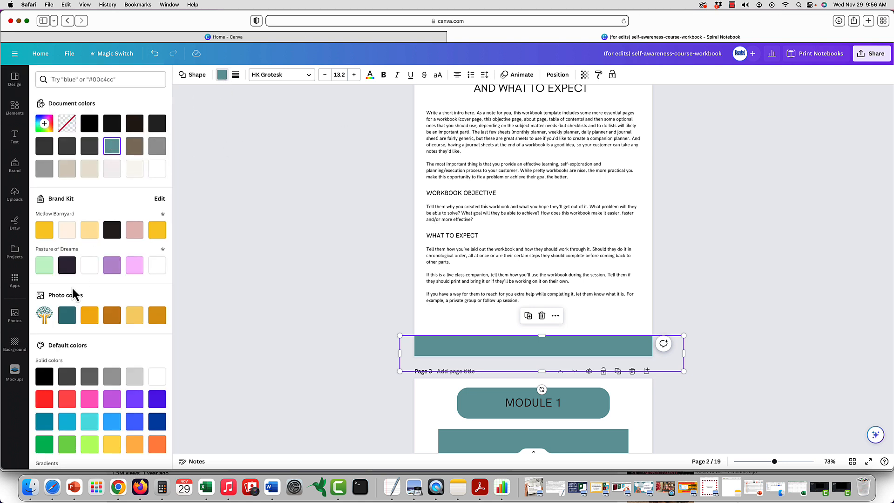
{"action": "left_click", "coordinate": [44, 123]}
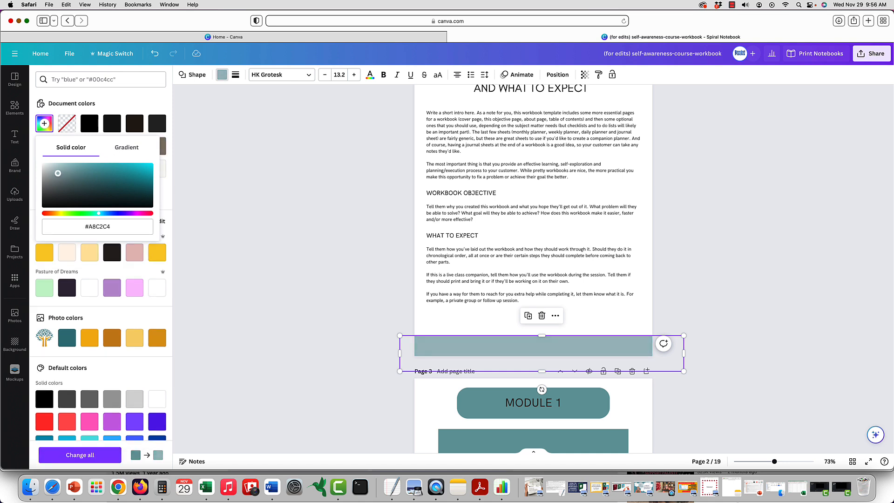
{"action": "mouse_move", "coordinate": [152, 287]}
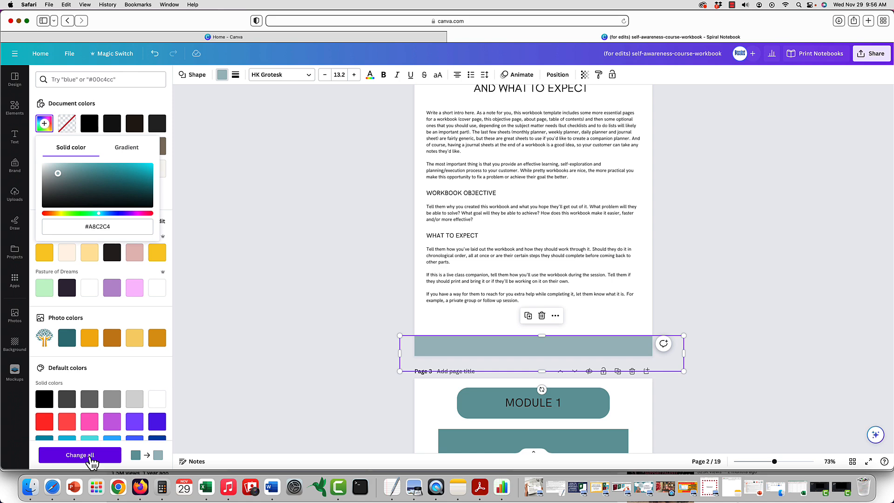
{"action": "left_click", "coordinate": [79, 455]}
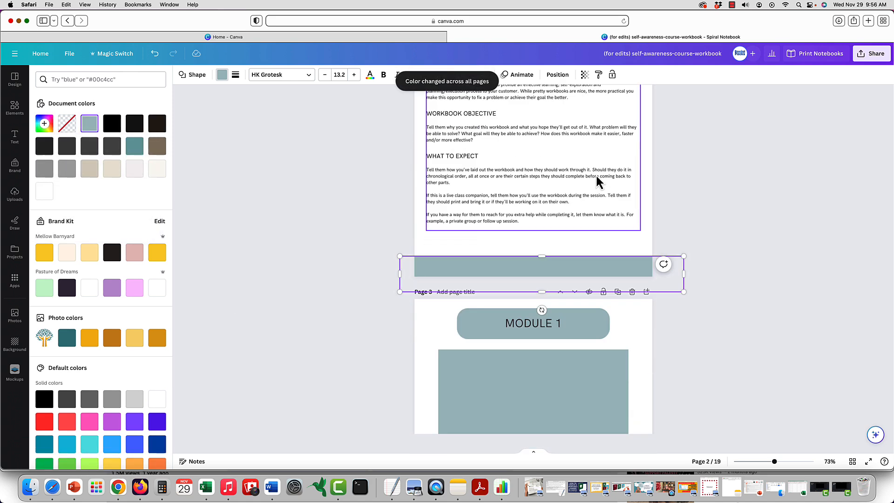
{"action": "scroll", "scroll_direction": "down", "scroll_amount": 3}
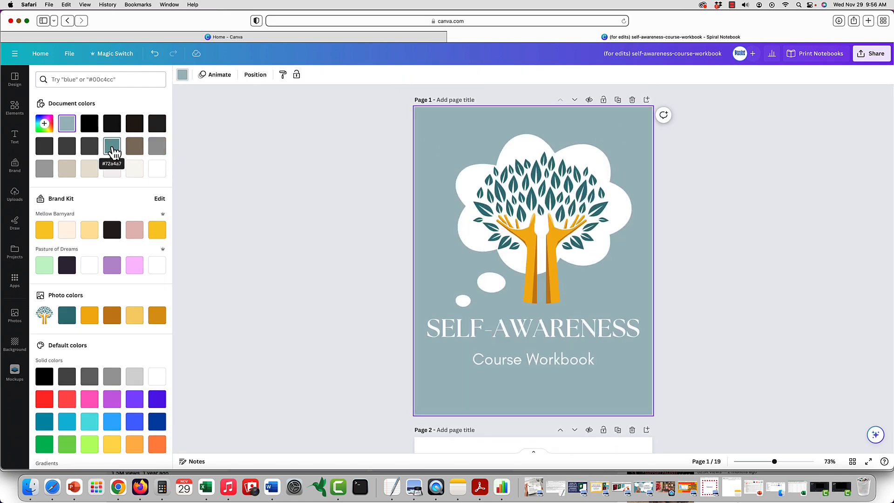
{"action": "left_click", "coordinate": [112, 146]}
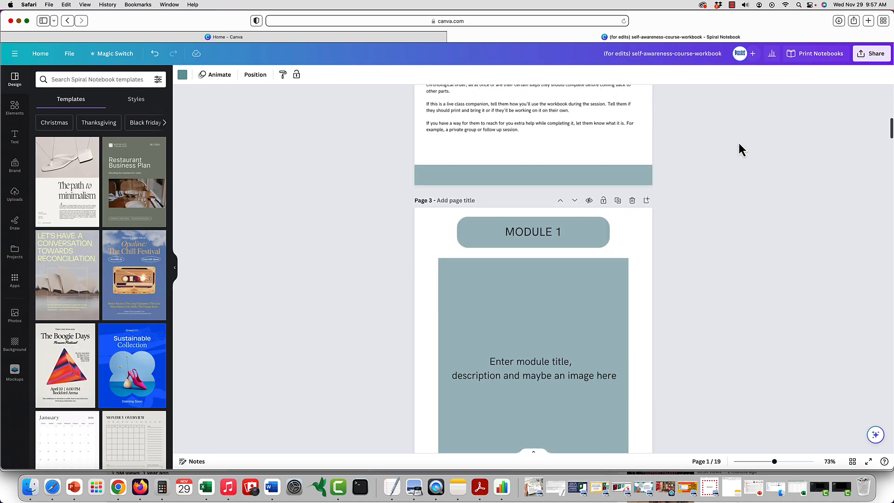
{"action": "scroll", "scroll_direction": "down", "scroll_amount": 3}
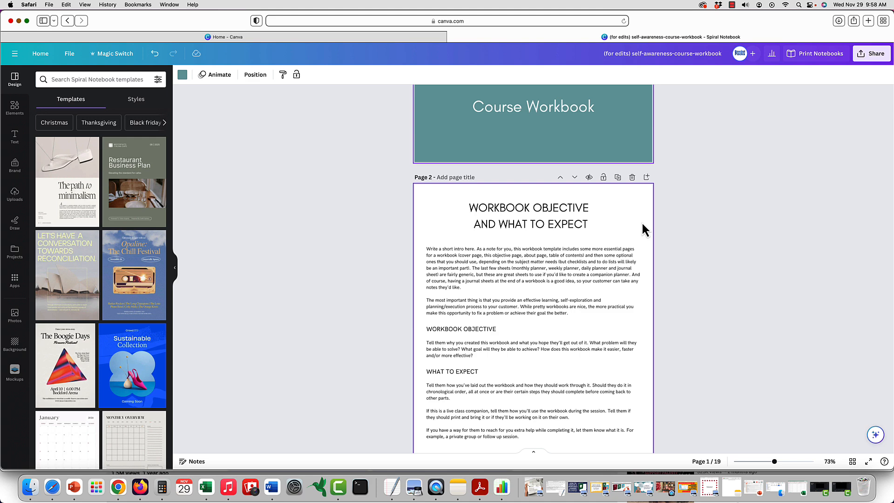
{"action": "scroll", "scroll_direction": "down", "scroll_amount": 3}
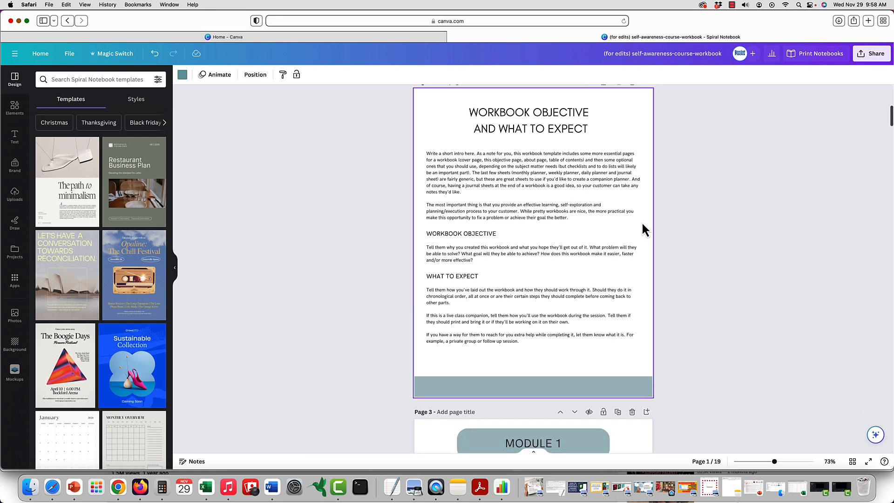
{"action": "scroll", "scroll_direction": "down", "scroll_amount": 3}
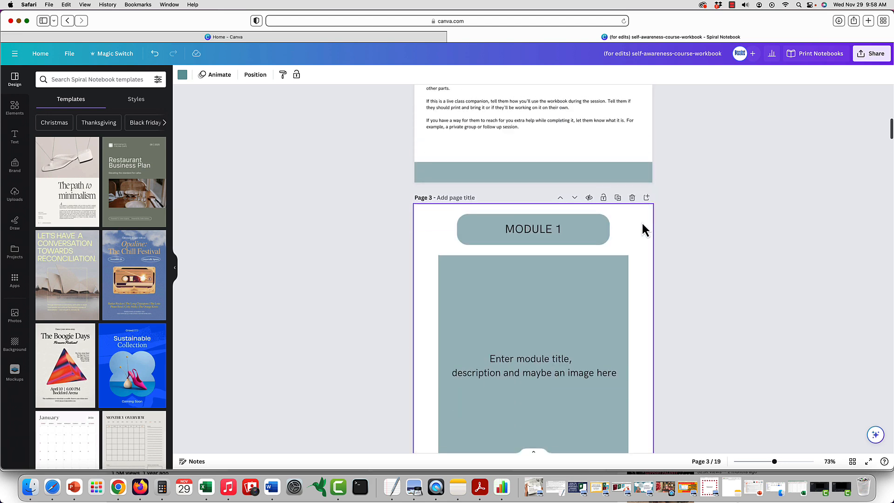
{"action": "scroll", "scroll_direction": "down", "scroll_amount": 3}
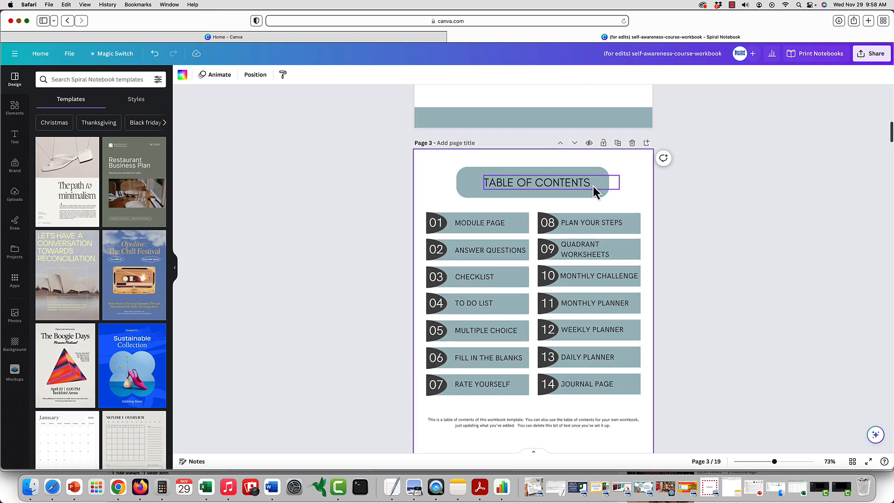
{"action": "scroll", "scroll_direction": "down", "scroll_amount": 3}
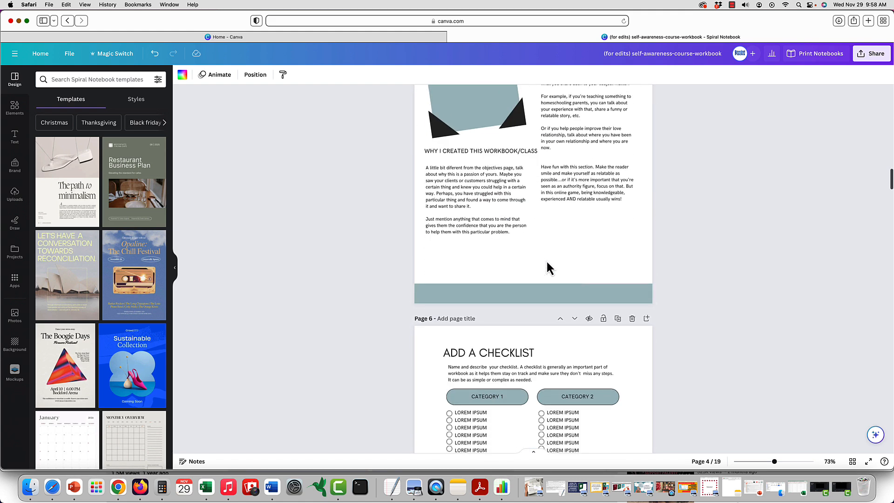
{"action": "scroll", "scroll_direction": "down", "scroll_amount": 3}
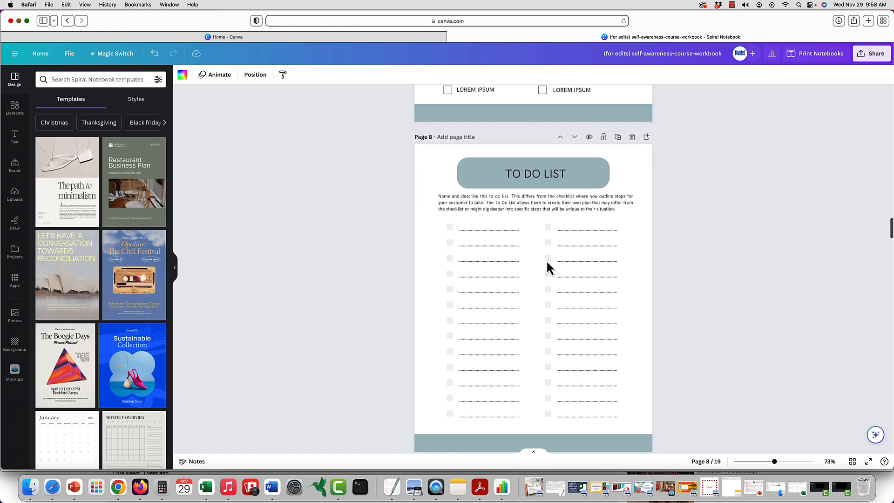
{"action": "scroll", "scroll_direction": "down", "scroll_amount": 3}
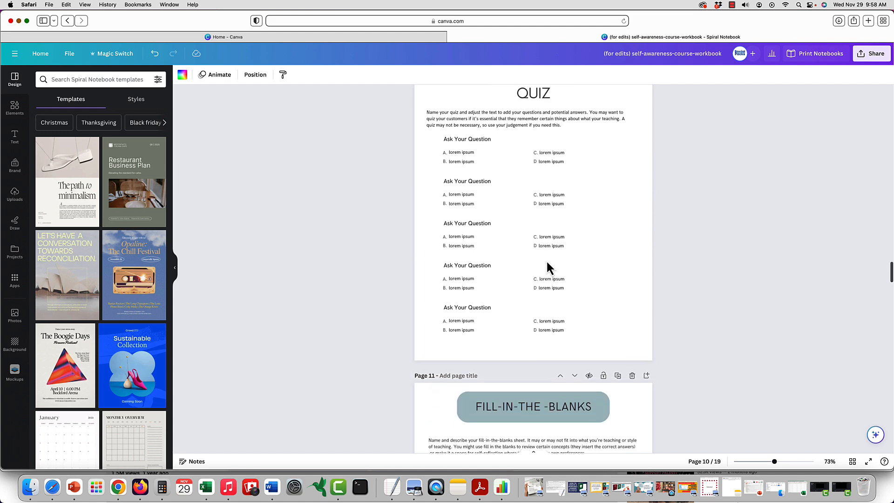
{"action": "scroll", "scroll_direction": "down", "scroll_amount": 3}
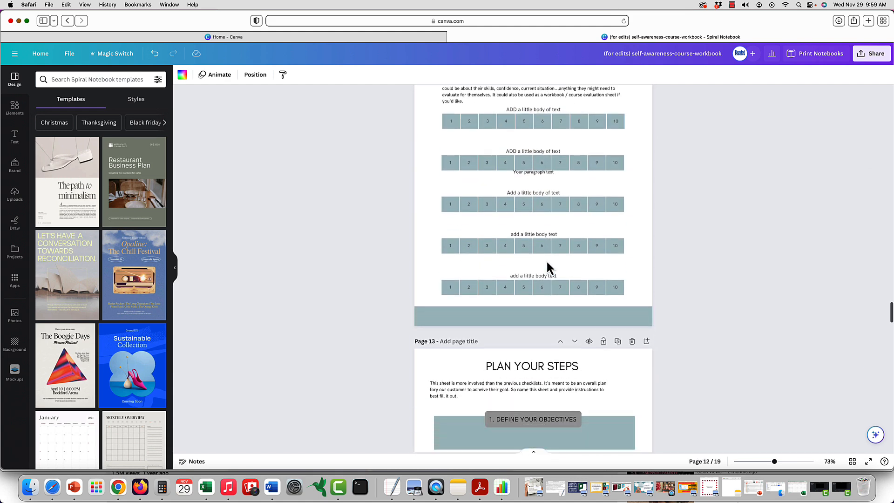
{"action": "scroll", "scroll_direction": "down", "scroll_amount": 3}
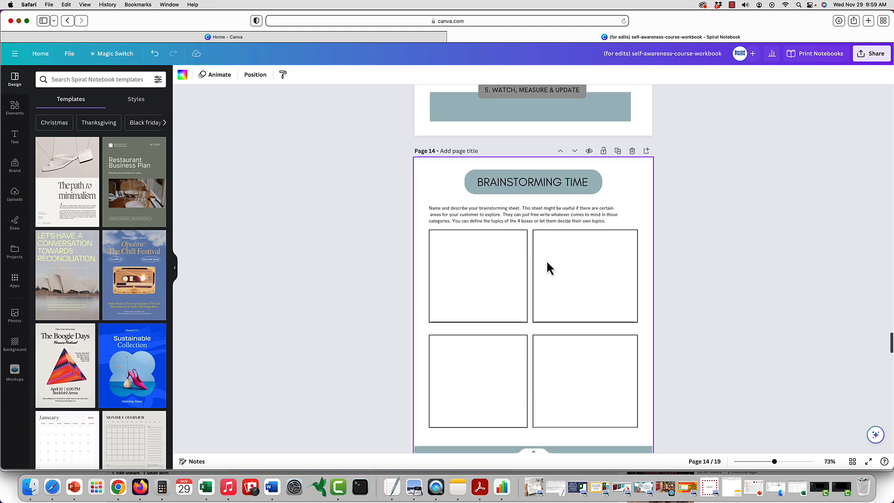
{"action": "left_click", "coordinate": [584, 276]}
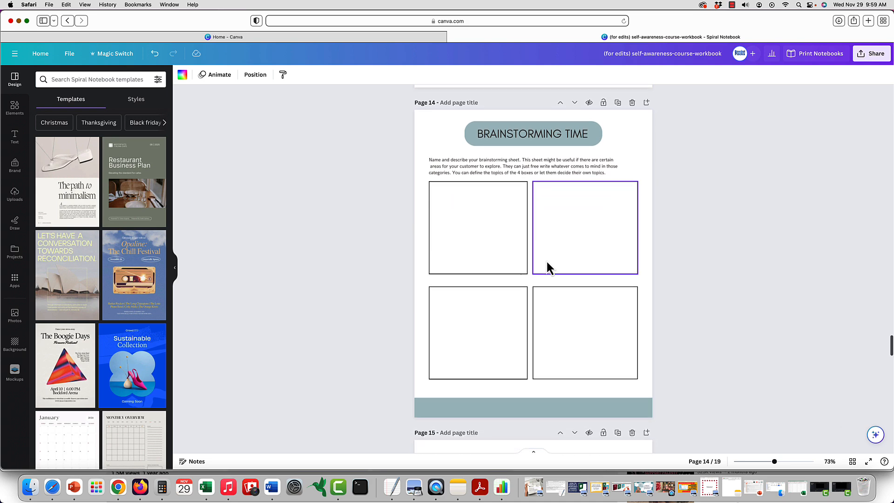
{"action": "scroll", "scroll_direction": "down", "scroll_amount": 3}
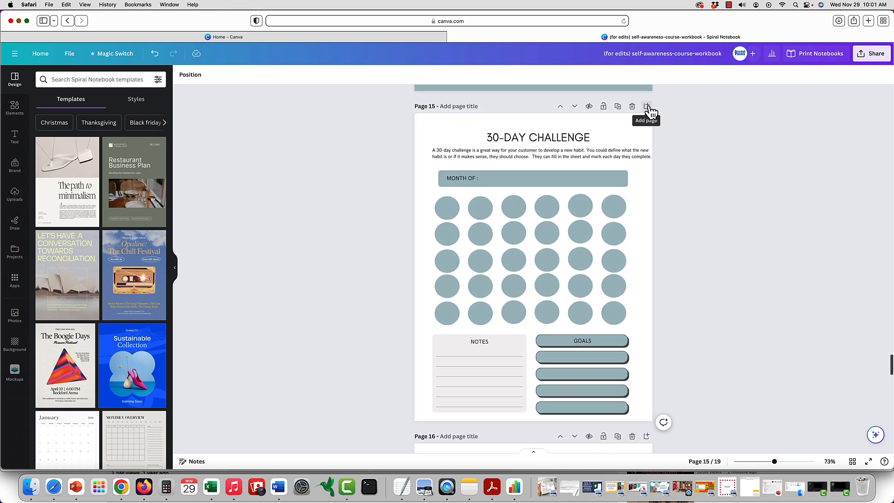
Add a blank page 16 after the 30-Day Challenge page
{"action": "left_click", "coordinate": [646, 106]}
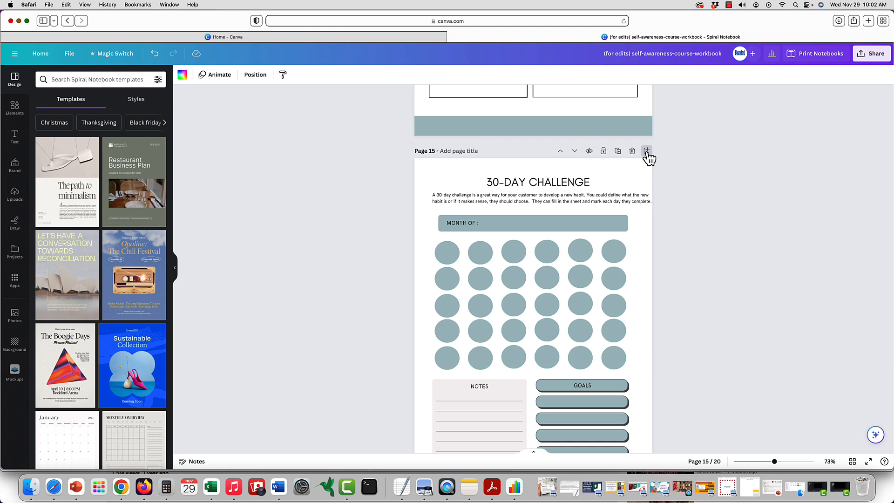
{"action": "left_click", "coordinate": [647, 151]}
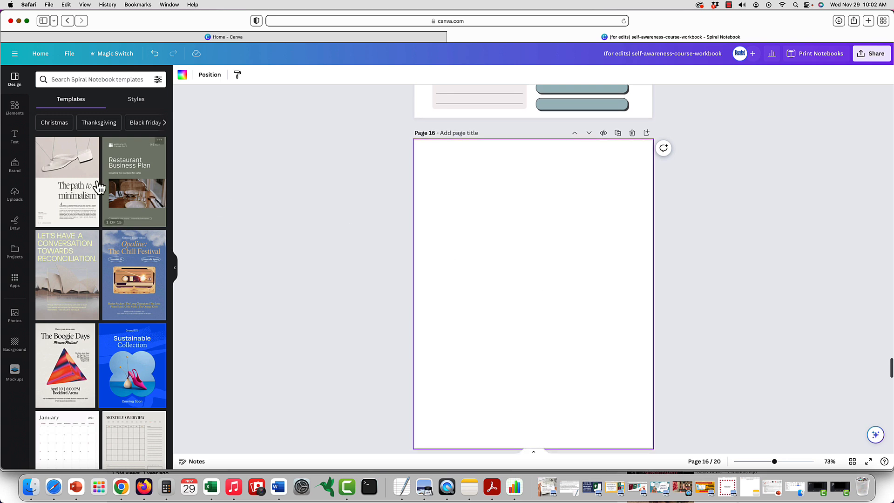
Add a circle shape to page 16, stretch it into a wide oval, and view all circle graphics
{"action": "type", "text": "4 quadrants"}
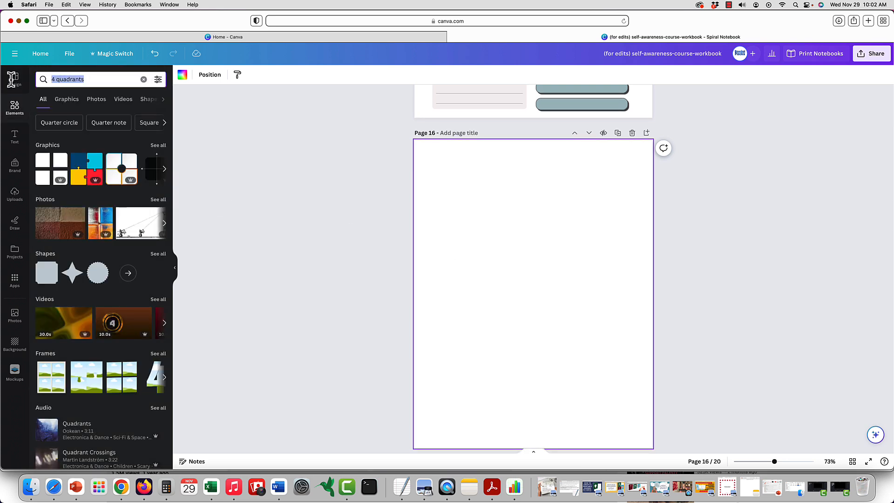
{"action": "type", "text": "circle"}
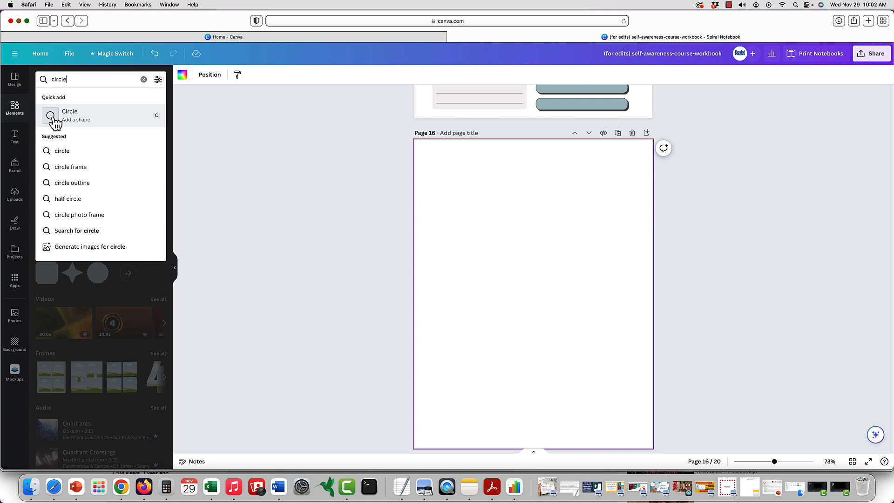
{"action": "left_click", "coordinate": [50, 115]}
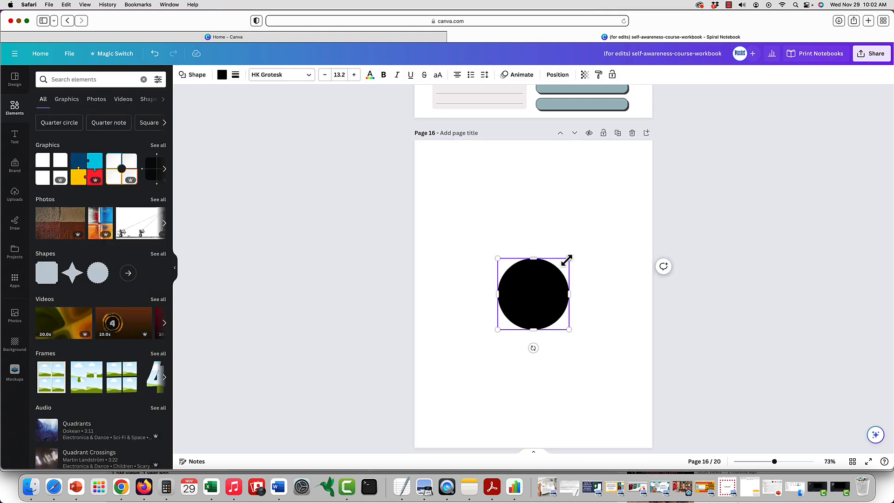
{"action": "left_click_drag", "start_coordinate": [570, 294], "coordinate": [624, 283]}
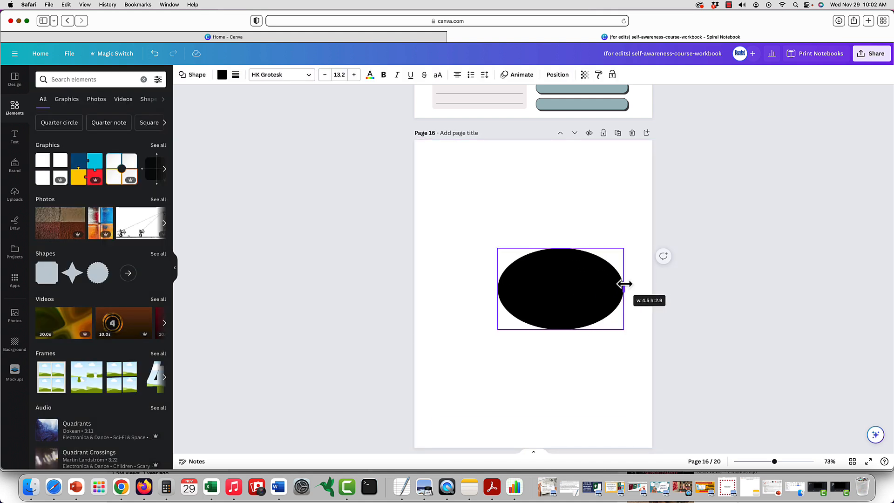
{"action": "left_click_drag", "start_coordinate": [624, 284], "coordinate": [450, 292]}
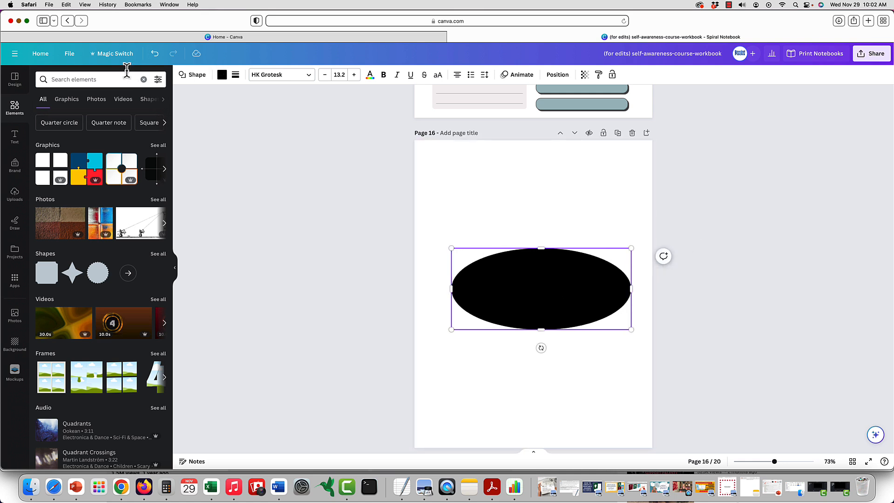
{"action": "type", "text": "circle"}
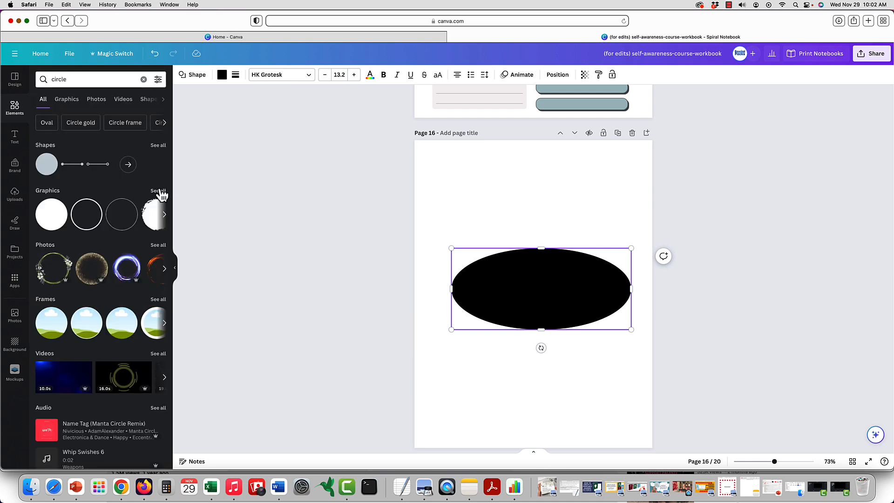
{"action": "left_click", "coordinate": [66, 99]}
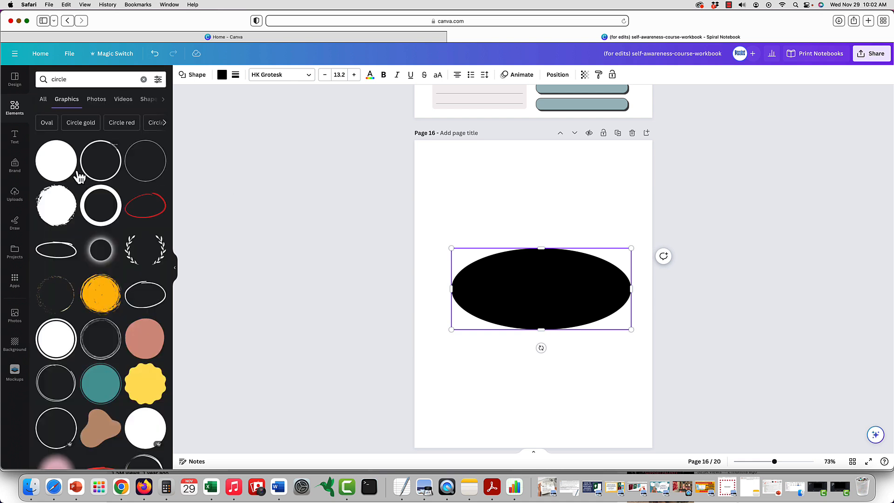
{"action": "mouse_move", "coordinate": [129, 140]}
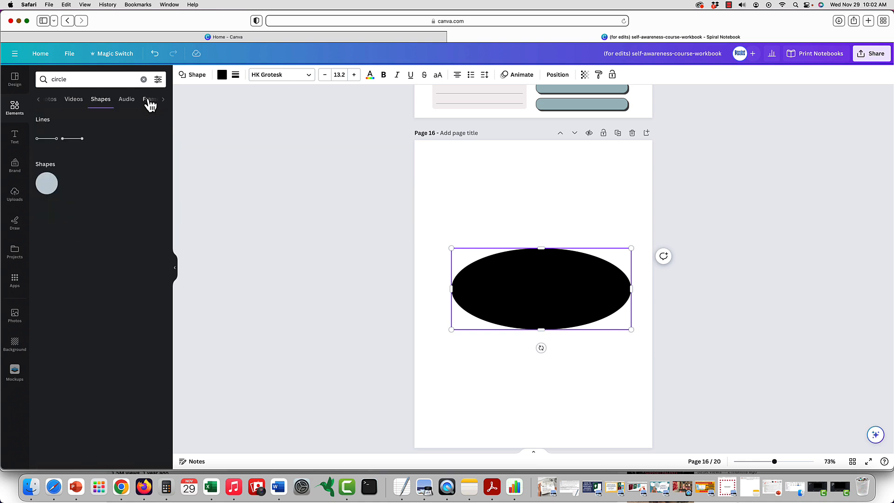
{"action": "mouse_move", "coordinate": [180, 132]}
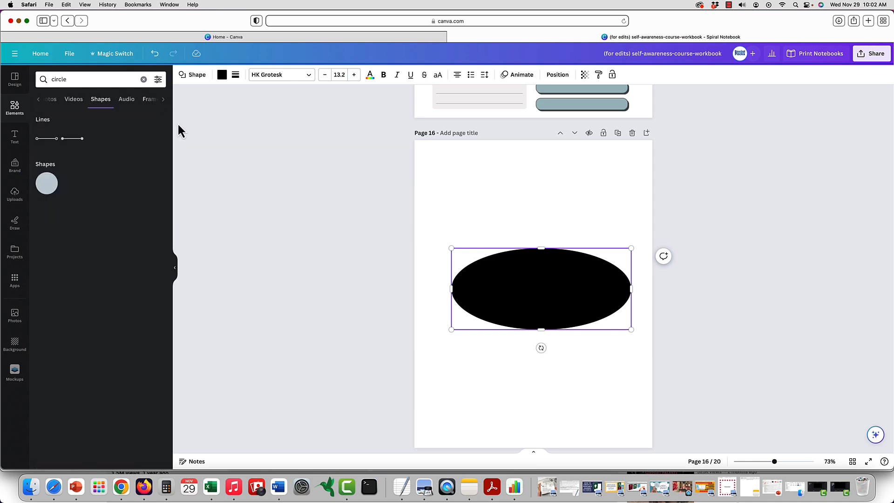
{"action": "mouse_move", "coordinate": [559, 303]}
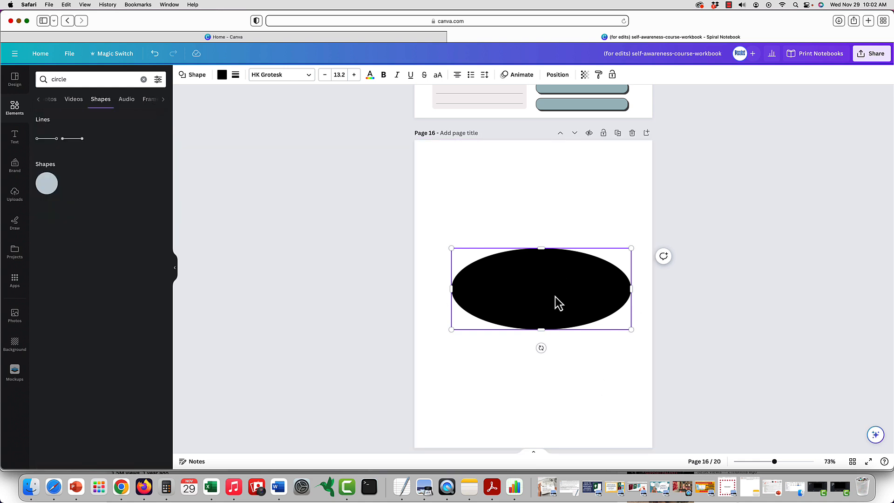
{"action": "mouse_move", "coordinate": [221, 77]}
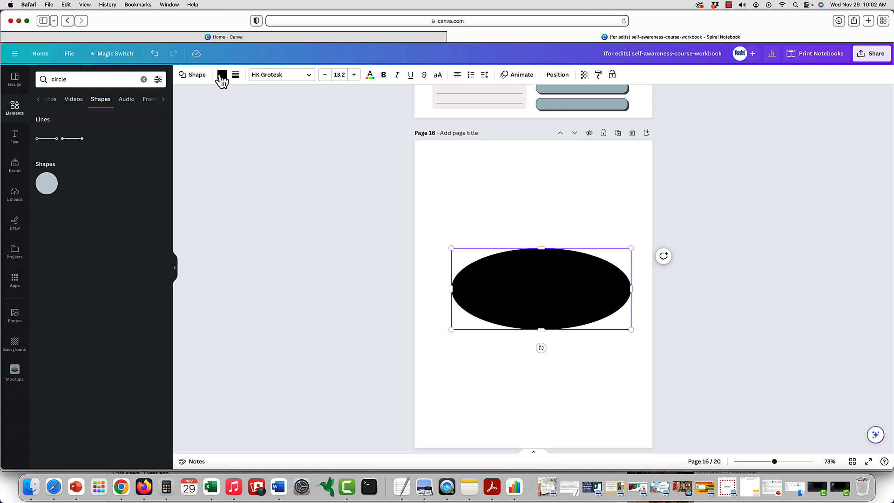
Open the black oval's colour options and set a solid border style
{"action": "left_click", "coordinate": [235, 74]}
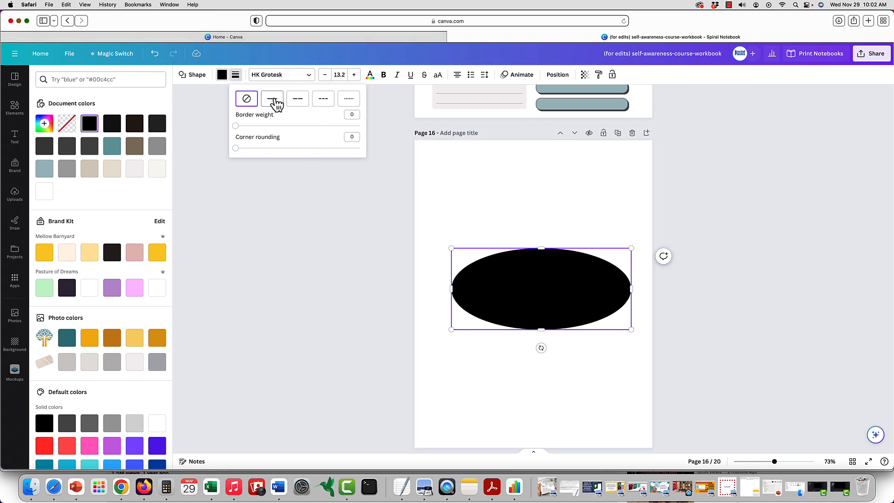
{"action": "left_click", "coordinate": [272, 98]}
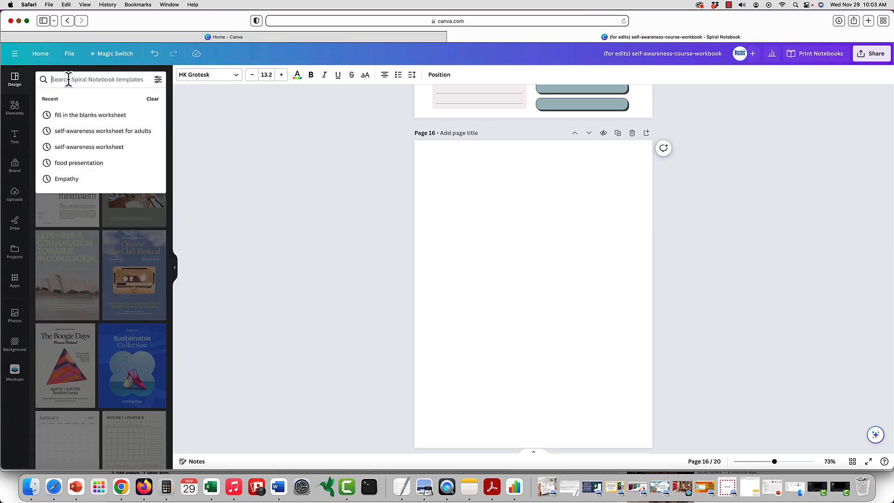
Search templates for '4 quadrant' and apply the Self Care Intention template to page 16
{"action": "type", "text": "4"}
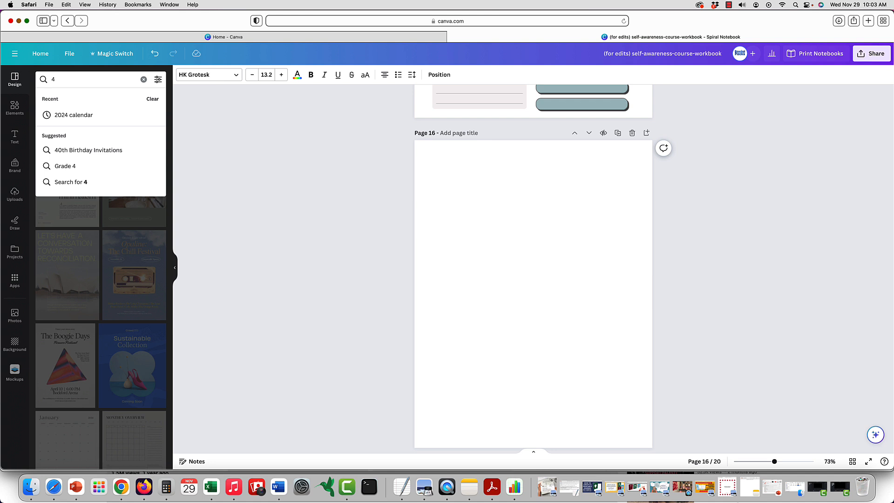
{"action": "type", "text": "quadrant"}
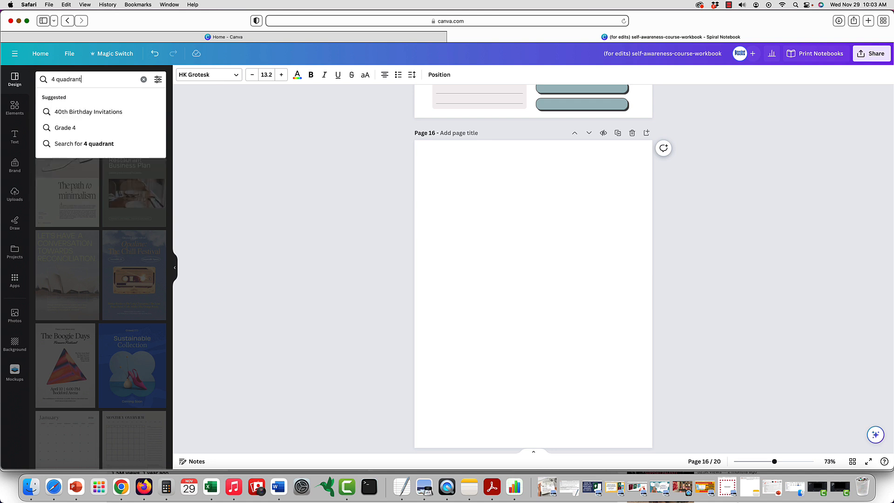
{"action": "key", "text": "Enter"}
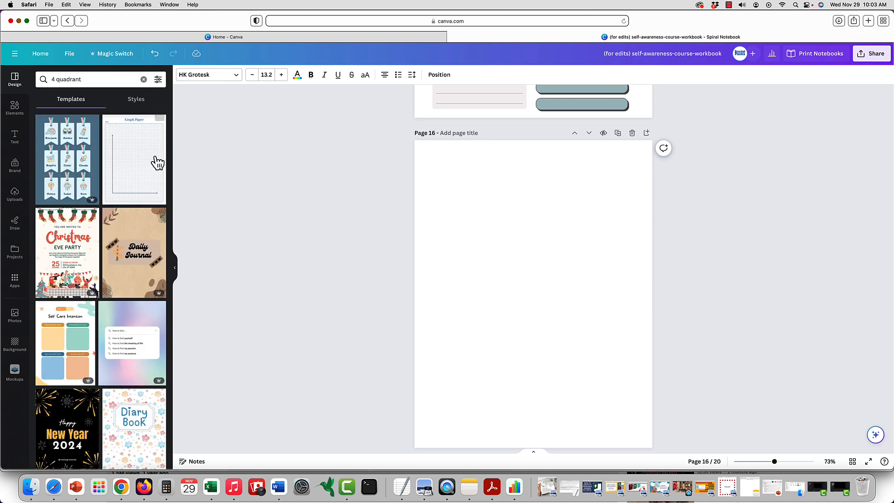
{"action": "scroll", "scroll_direction": "down", "scroll_amount": 3}
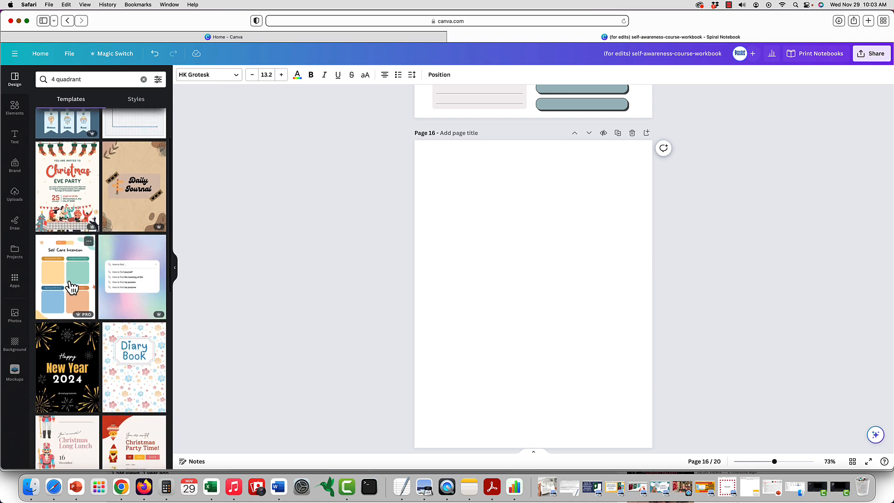
{"action": "scroll", "scroll_direction": "down", "scroll_amount": 3}
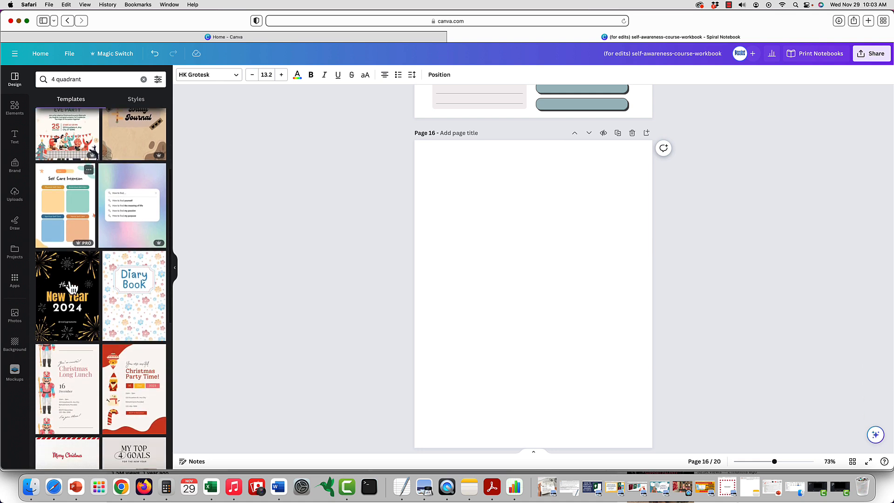
{"action": "scroll", "scroll_direction": "down", "scroll_amount": 3}
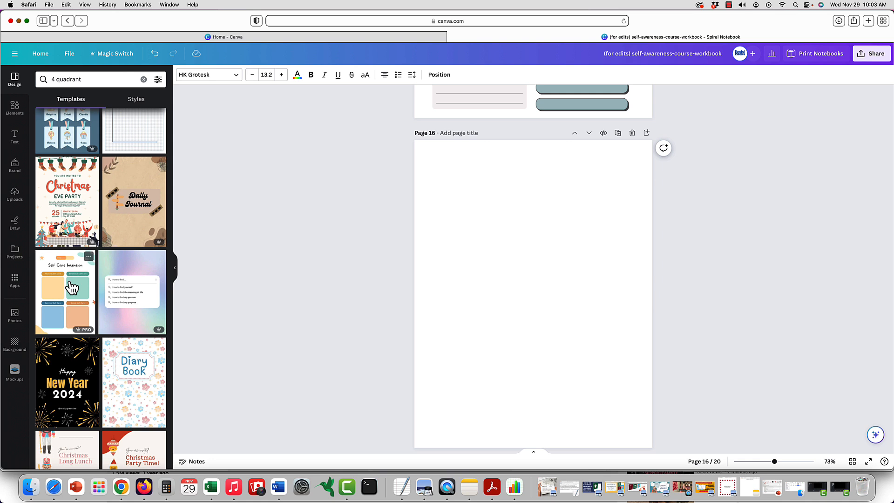
{"action": "left_click", "coordinate": [67, 290]}
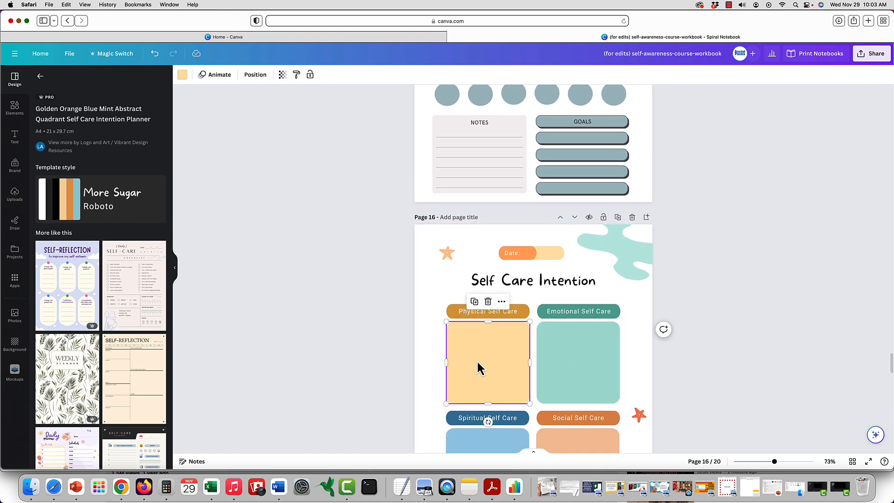
Recolour the orange Physical Self Care box to mint #acddd5 from Document colors
{"action": "scroll", "scroll_direction": "down", "scroll_amount": 3}
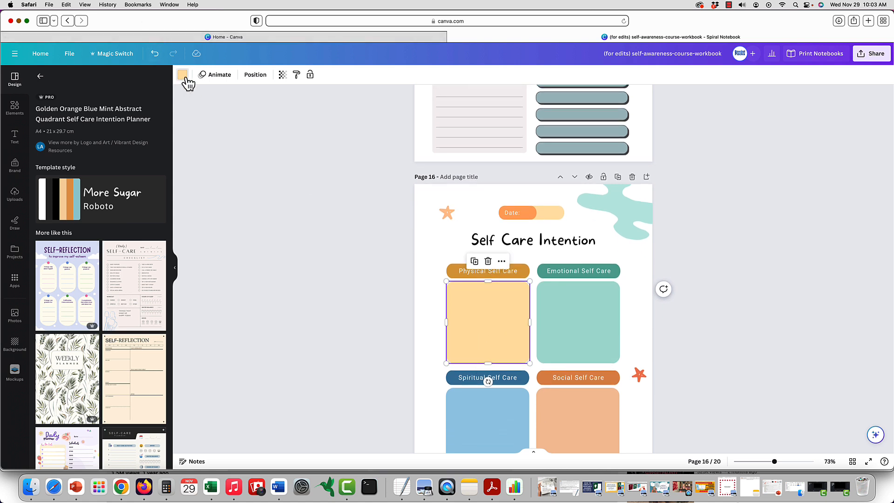
{"action": "left_click", "coordinate": [183, 74]}
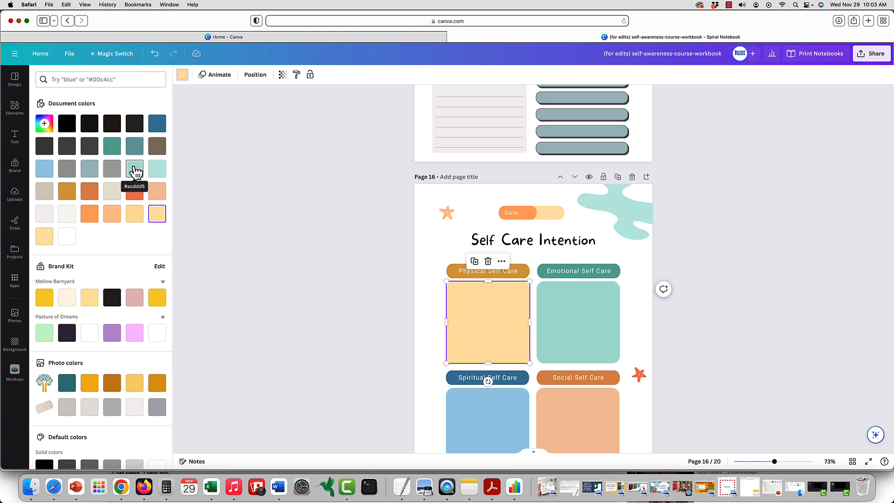
{"action": "left_click", "coordinate": [134, 168]}
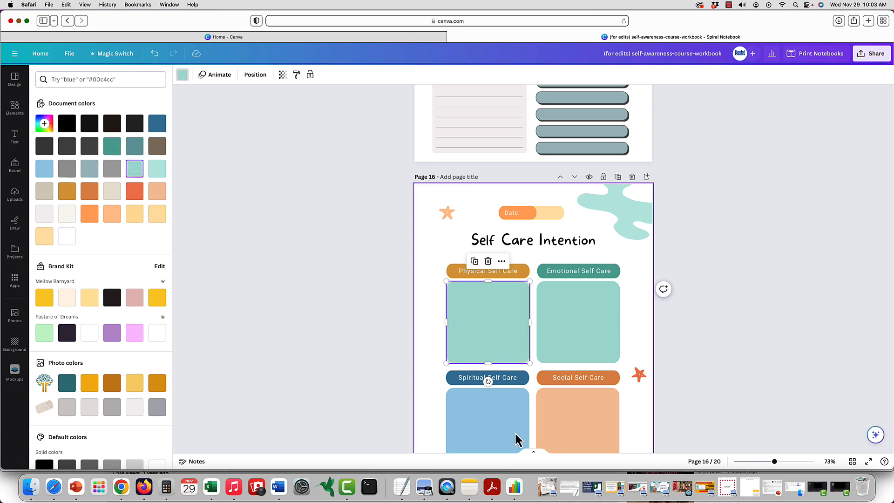
{"action": "left_click", "coordinate": [577, 322]}
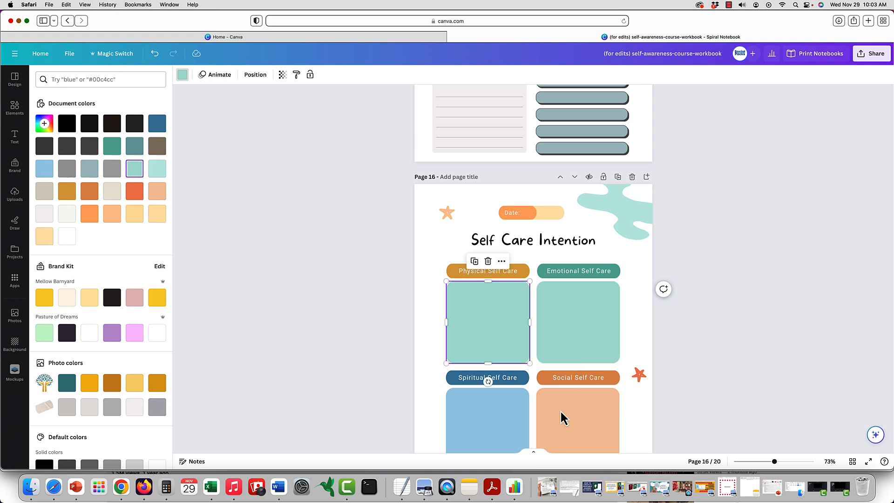
{"action": "left_click", "coordinate": [578, 422]}
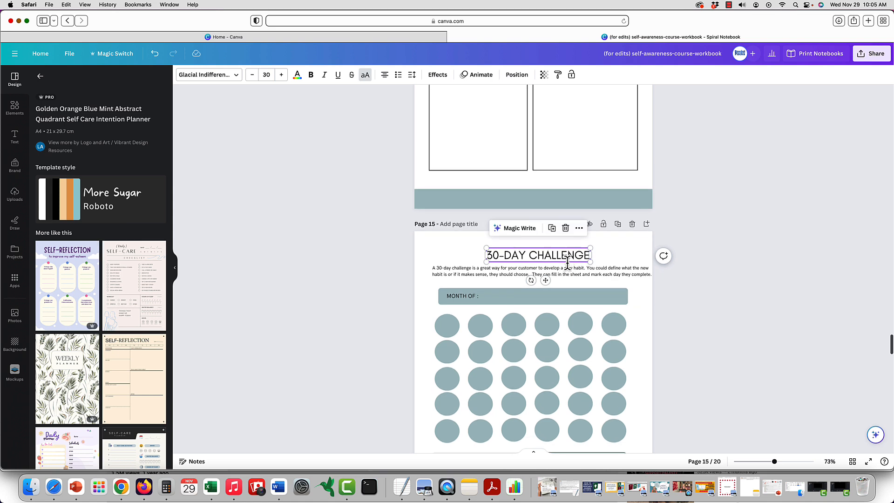
Switch the Self Care Intention heading from the handwritten font to Glacial Indifference
{"action": "scroll", "scroll_direction": "down", "scroll_amount": 3}
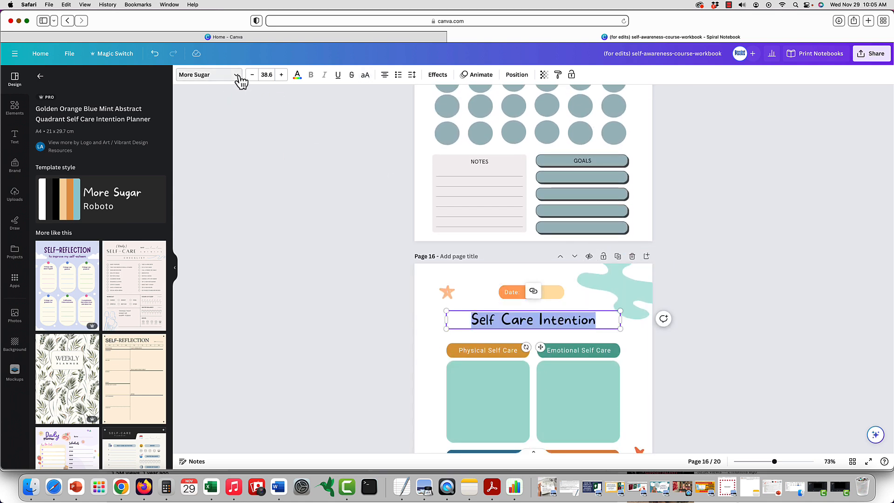
{"action": "left_click", "coordinate": [208, 75]}
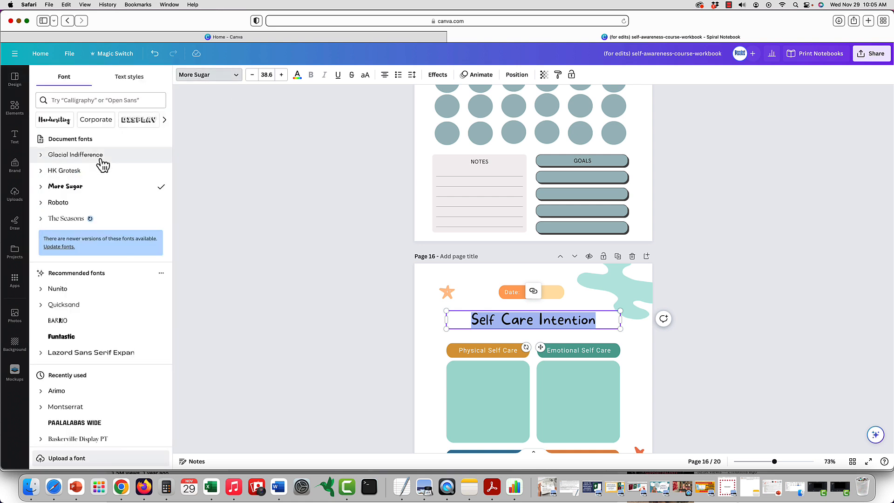
{"action": "left_click", "coordinate": [74, 155]}
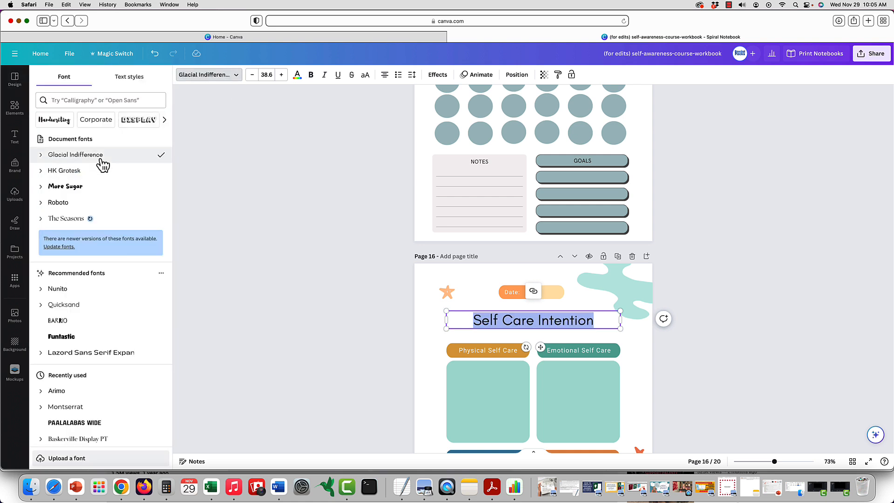
{"action": "scroll", "scroll_direction": "down", "scroll_amount": 3}
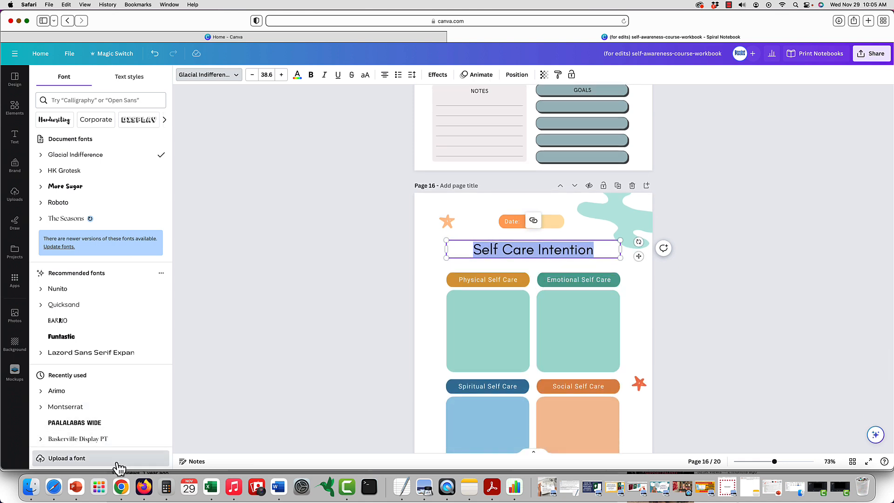
{"action": "left_click", "coordinate": [487, 280]}
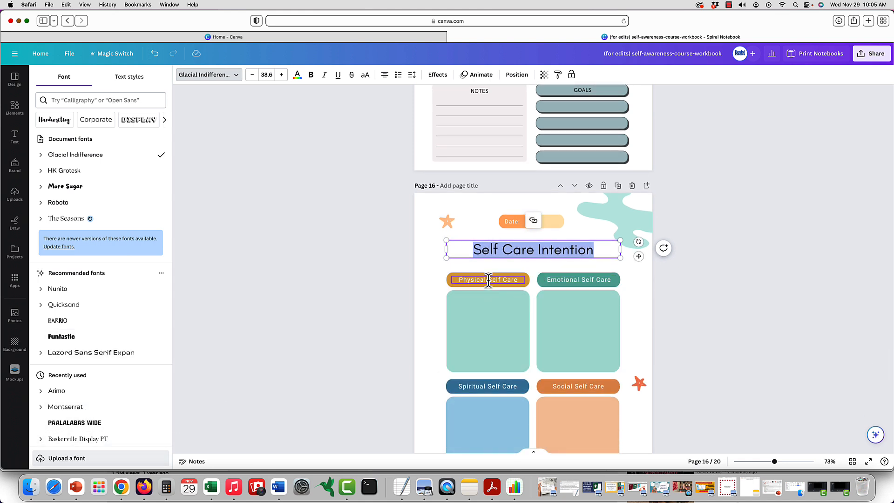
{"action": "scroll", "scroll_direction": "down", "scroll_amount": 3}
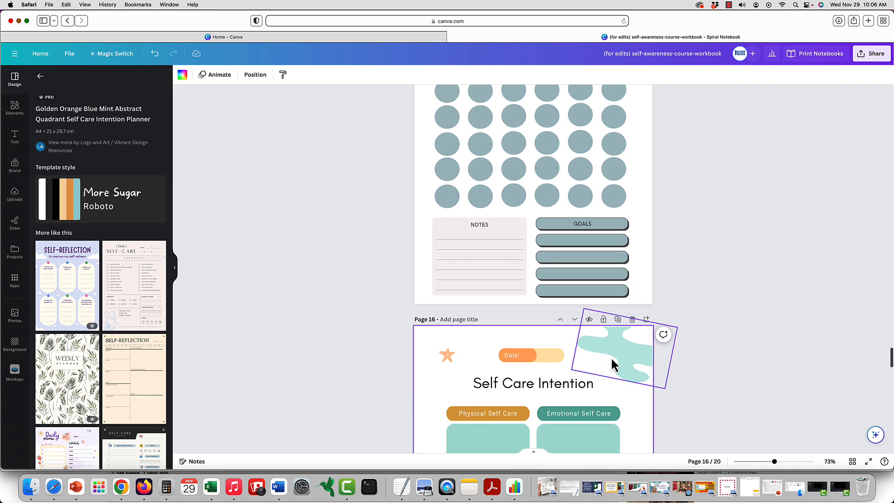
Select the four quadrant boxes on page 16 and apply the mint green document colour
{"action": "scroll", "scroll_direction": "down", "scroll_amount": 3}
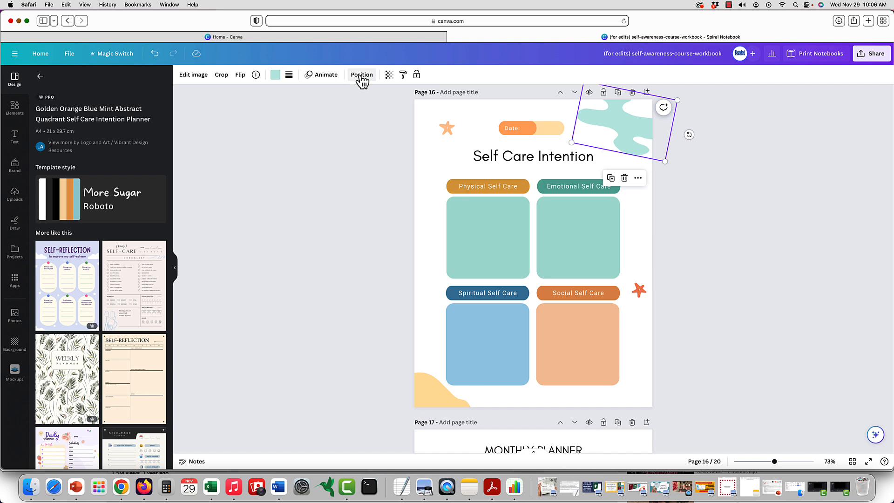
{"action": "left_click", "coordinate": [361, 74]}
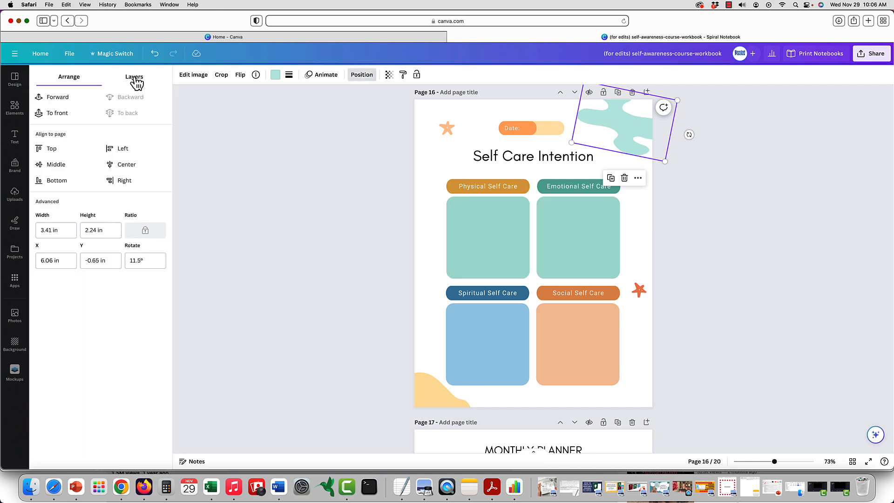
{"action": "left_click", "coordinate": [134, 76]}
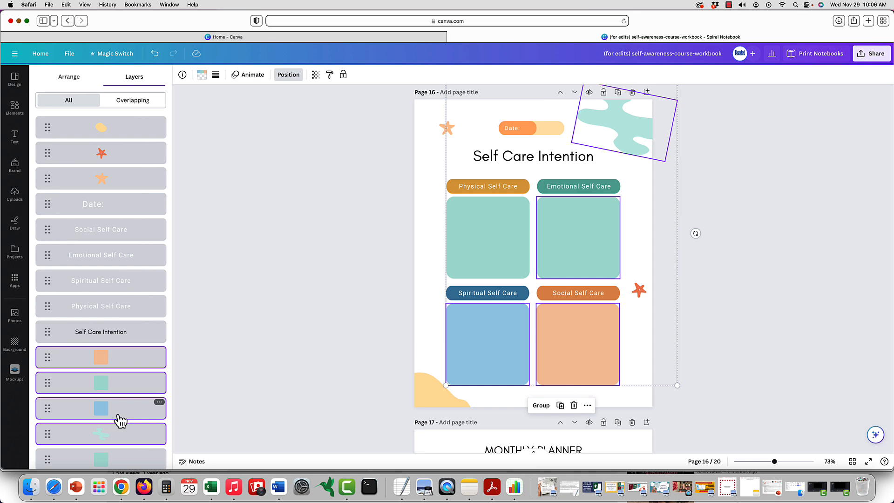
{"action": "scroll", "scroll_direction": "down", "scroll_amount": 3}
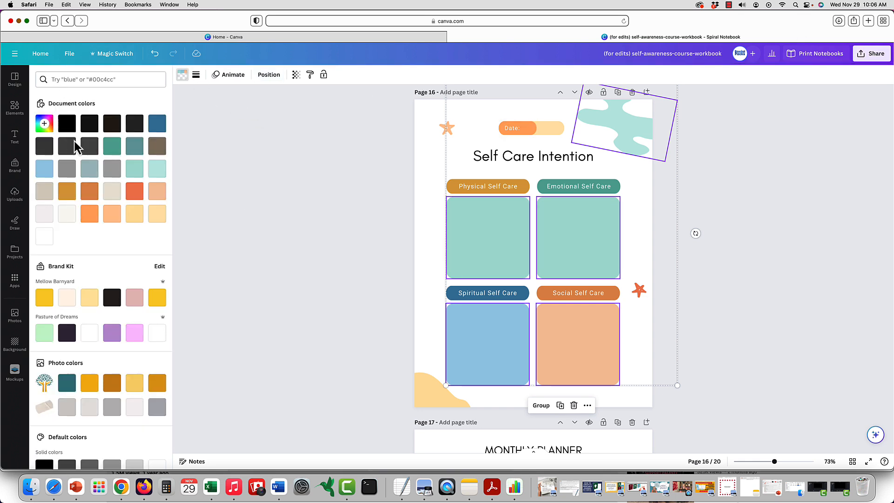
{"action": "left_click", "coordinate": [134, 168]}
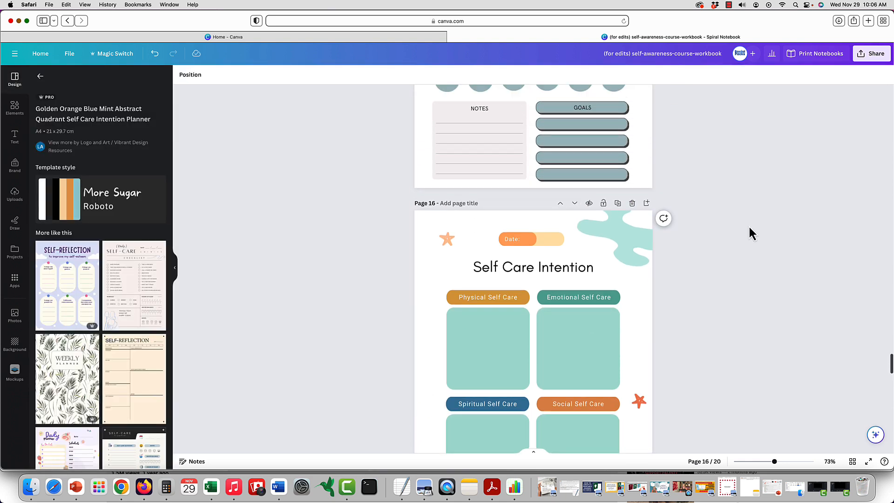
{"action": "scroll", "scroll_direction": "down", "scroll_amount": 3}
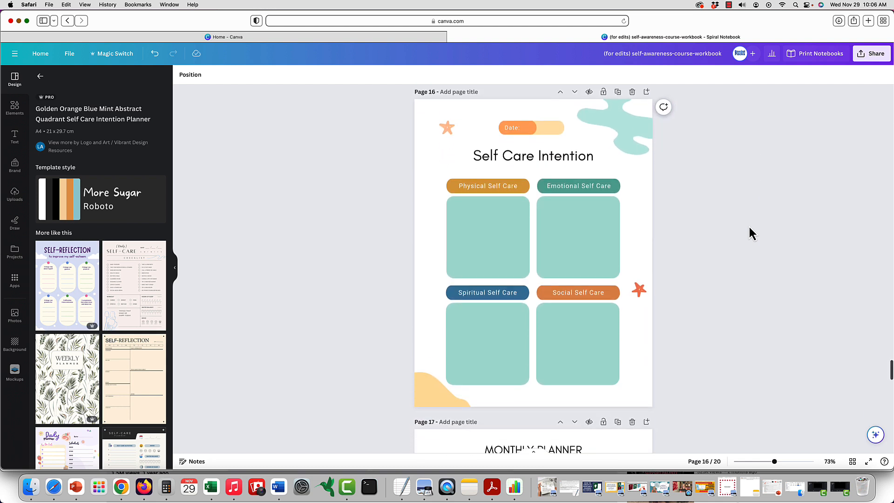
{"action": "scroll", "scroll_direction": "down", "scroll_amount": 3}
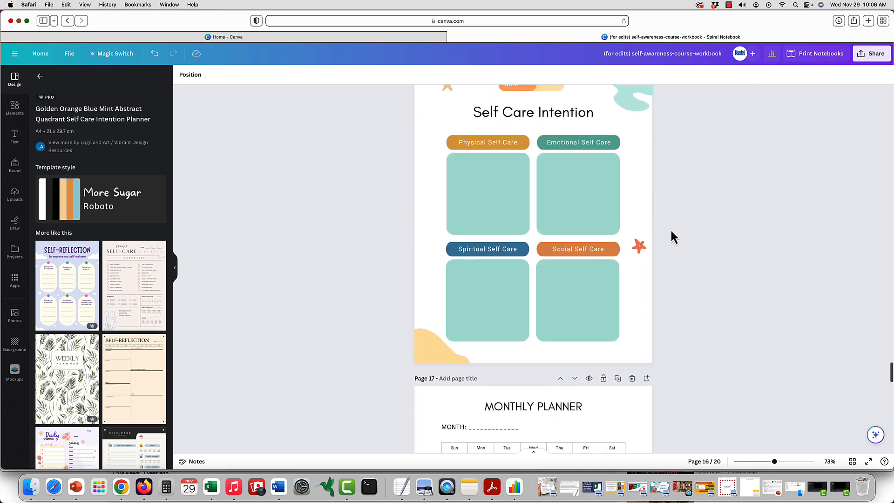
{"action": "mouse_move", "coordinate": [668, 239]}
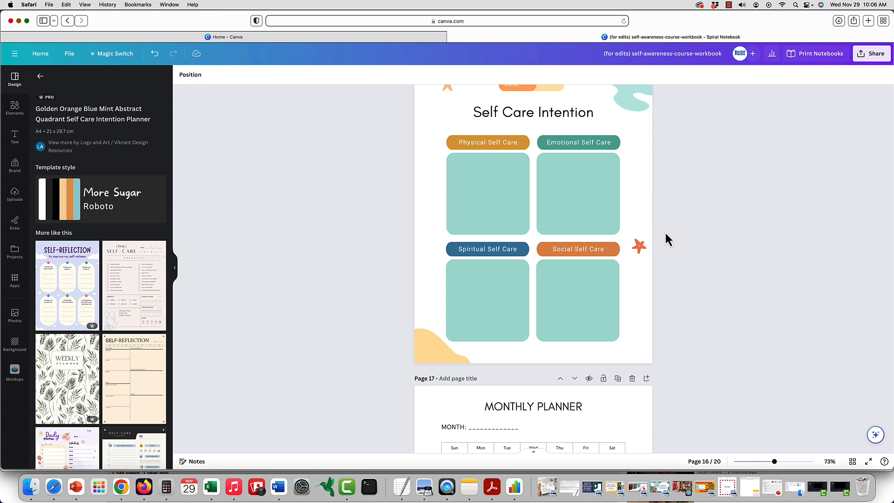
Delete the star and blob decorations from page 16, then return to page 14
{"action": "scroll", "scroll_direction": "down", "scroll_amount": 3}
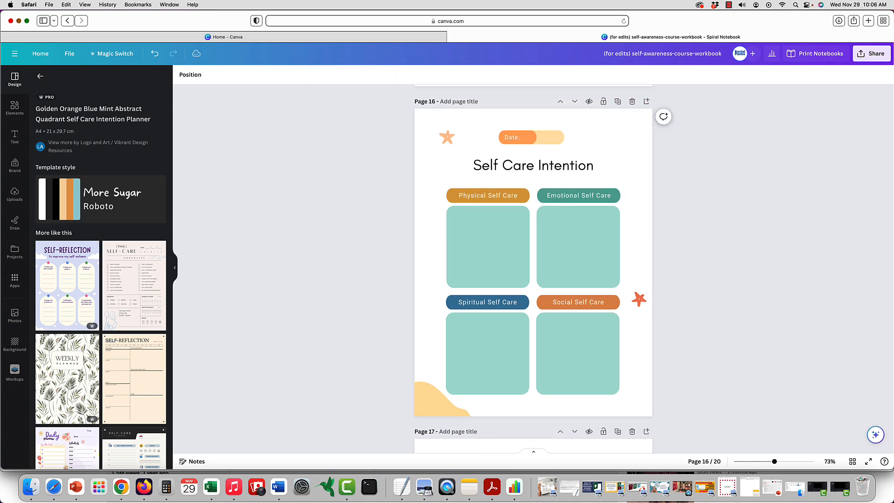
{"action": "left_click", "coordinate": [442, 387]}
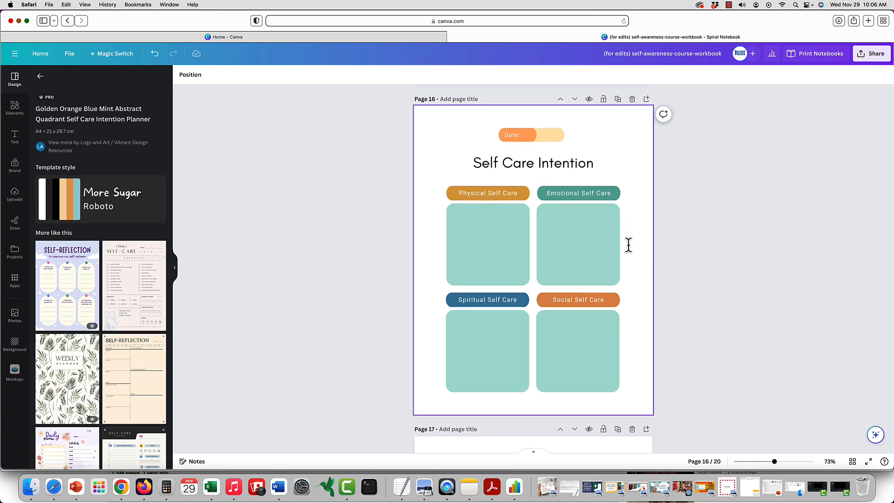
{"action": "scroll", "scroll_direction": "down", "scroll_amount": 3}
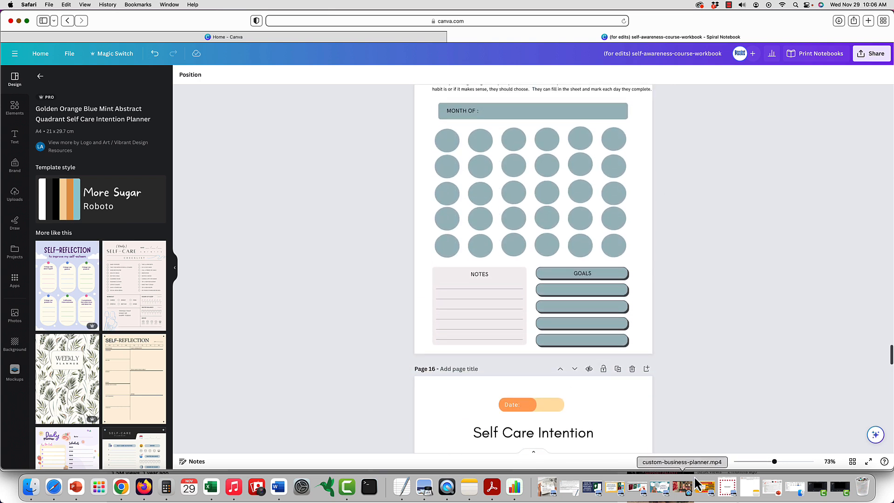
{"action": "scroll", "scroll_direction": "up", "scroll_amount": 3}
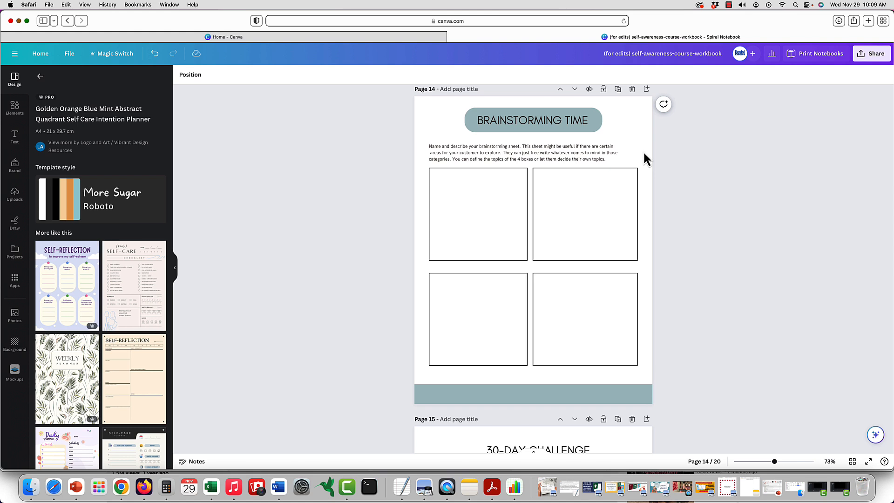
Re-centre the Brainstorming Time heading and description, and shrink the top two boxes
{"action": "left_click", "coordinate": [524, 154]}
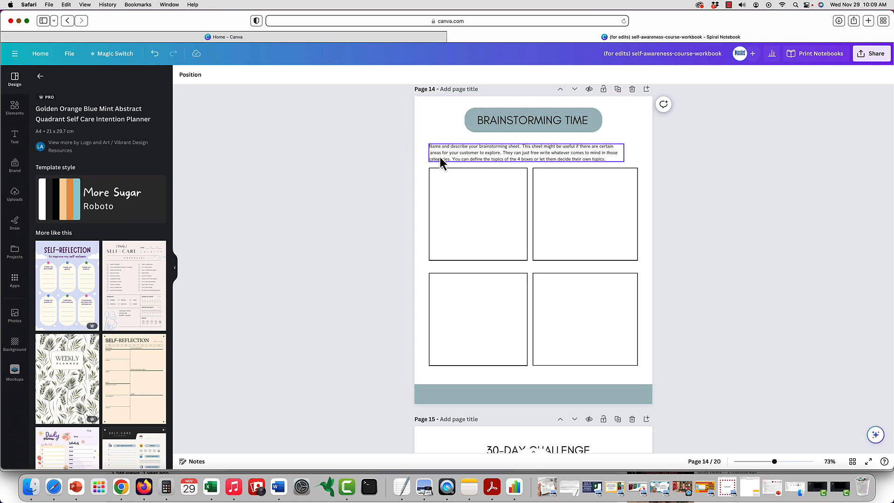
{"action": "left_click", "coordinate": [477, 213]}
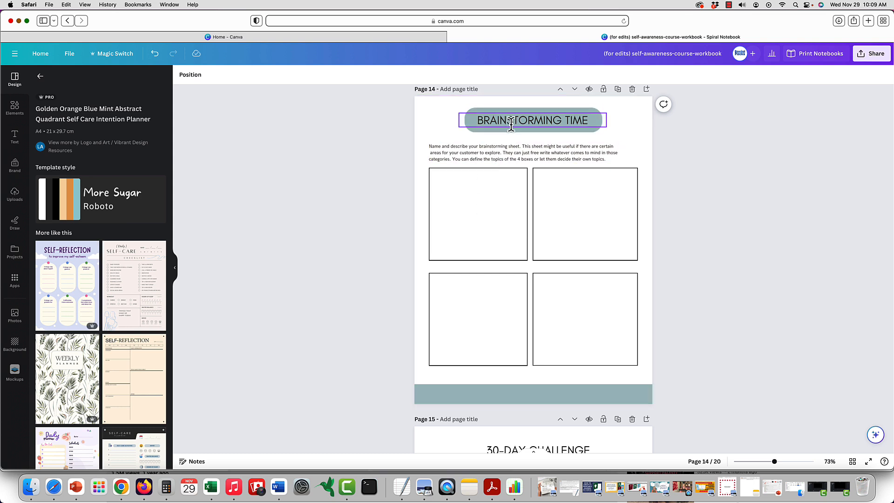
{"action": "left_click", "coordinate": [531, 119]}
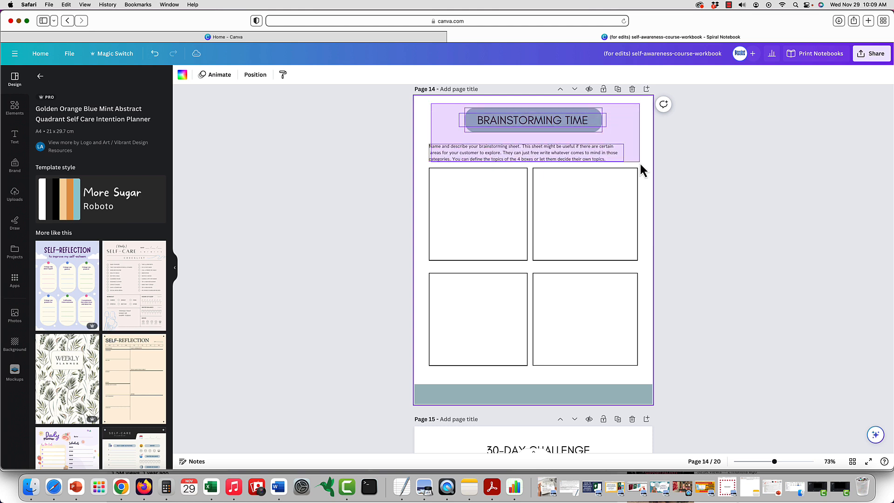
{"action": "left_click", "coordinate": [530, 151]}
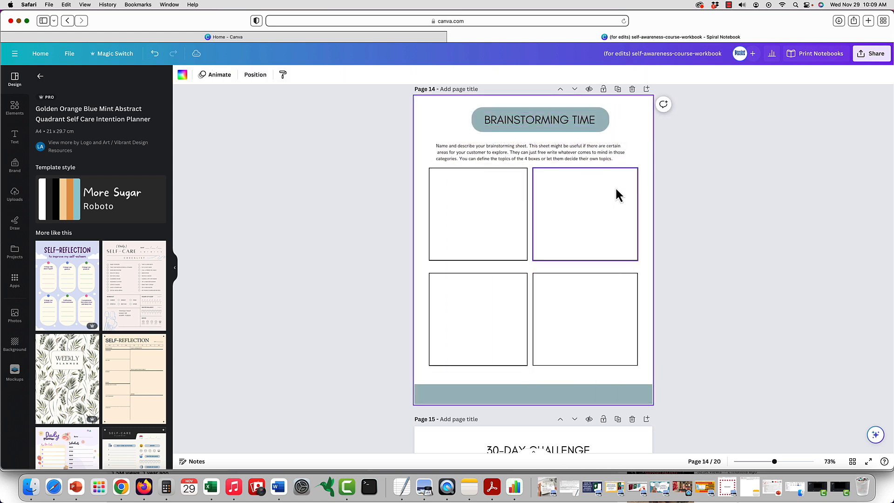
{"action": "left_click", "coordinate": [477, 214]}
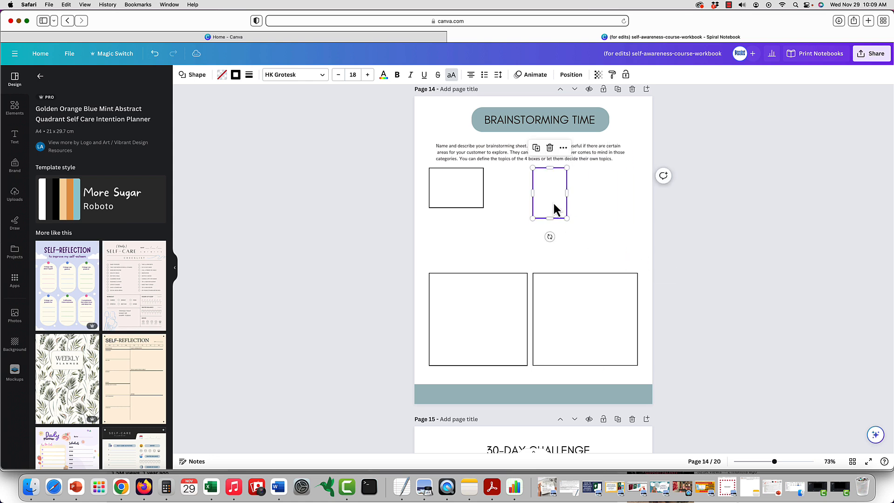
Duplicate the small top-left box twice to form a row of three
{"action": "scroll", "scroll_direction": "down", "scroll_amount": 3}
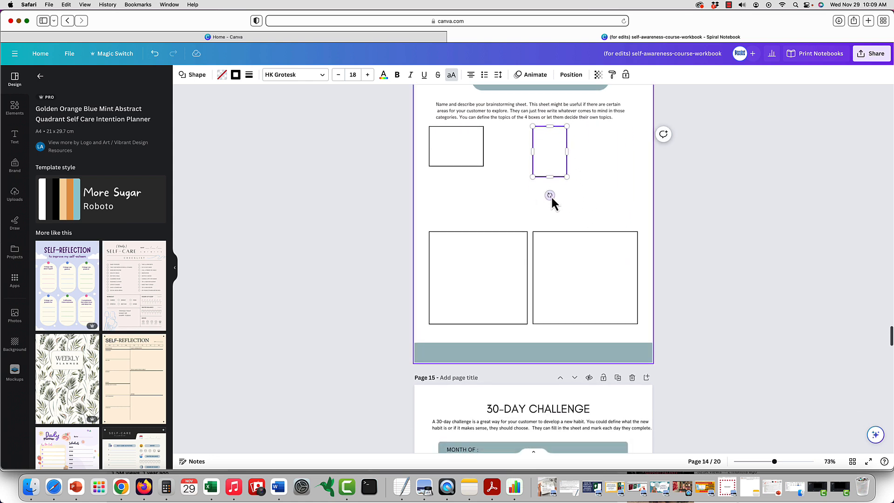
{"action": "left_click", "coordinate": [455, 146]}
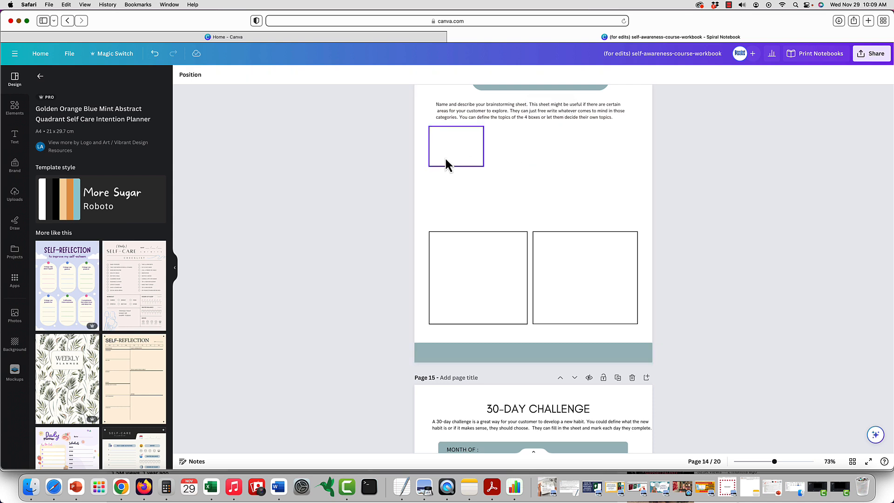
{"action": "left_click", "coordinate": [470, 107]}
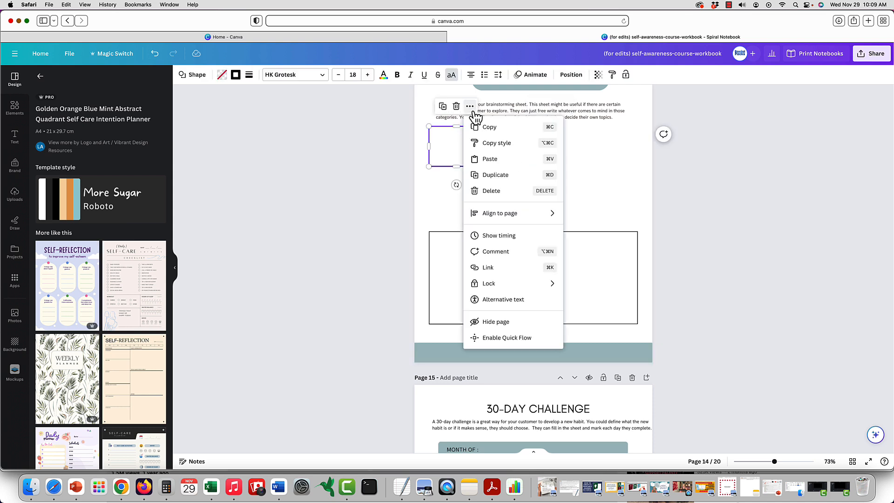
{"action": "mouse_move", "coordinate": [503, 178]}
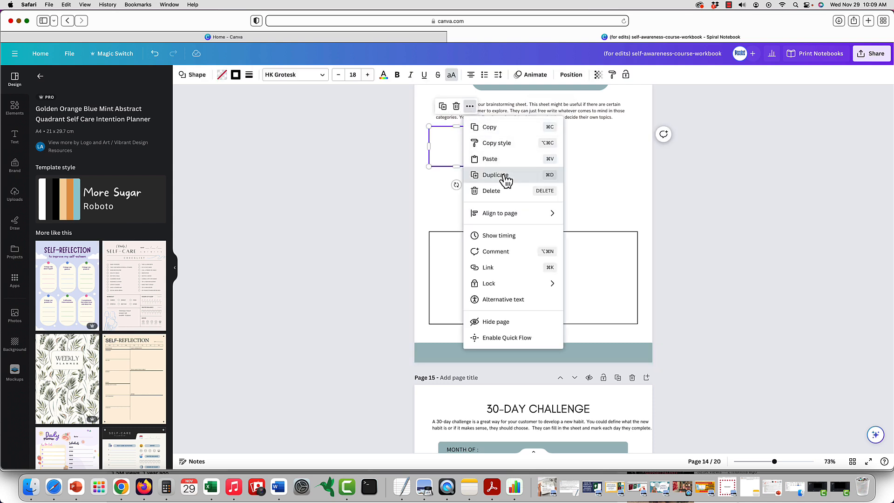
{"action": "left_click", "coordinate": [495, 175]}
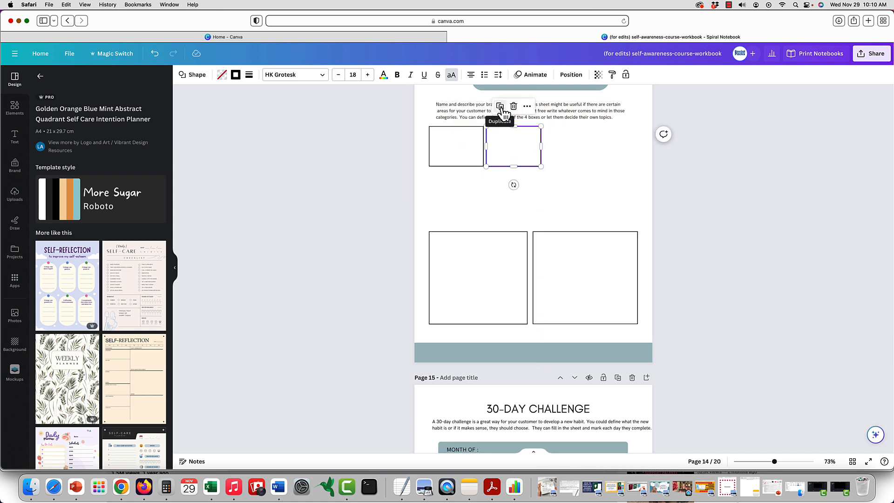
{"action": "left_click", "coordinate": [500, 106]}
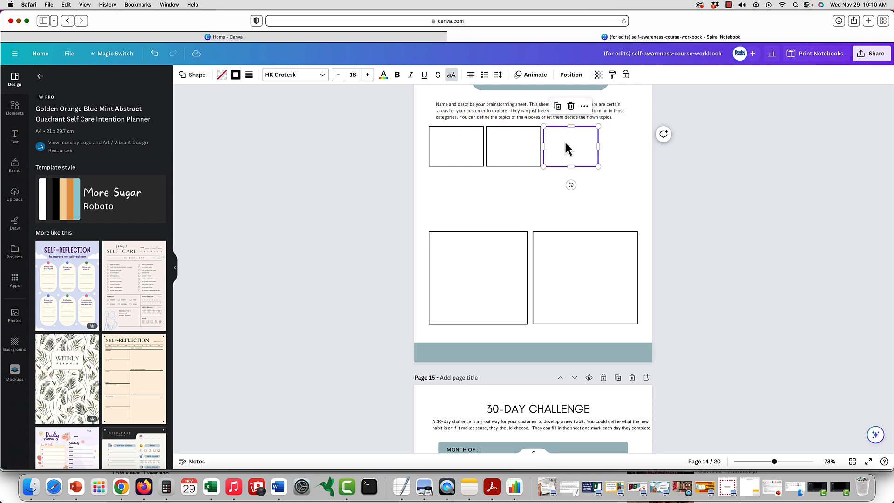
{"action": "left_click", "coordinate": [591, 199]}
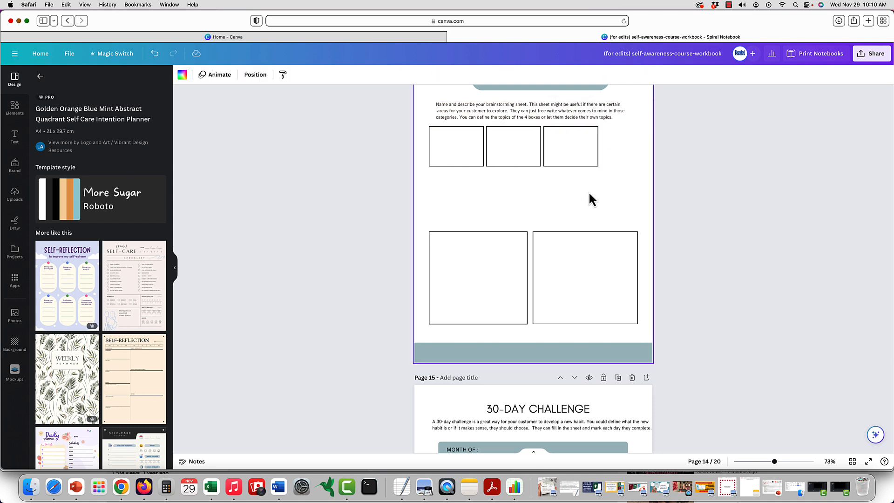
Duplicate the row of three small boxes and place the copy below
{"action": "left_click", "coordinate": [513, 145]}
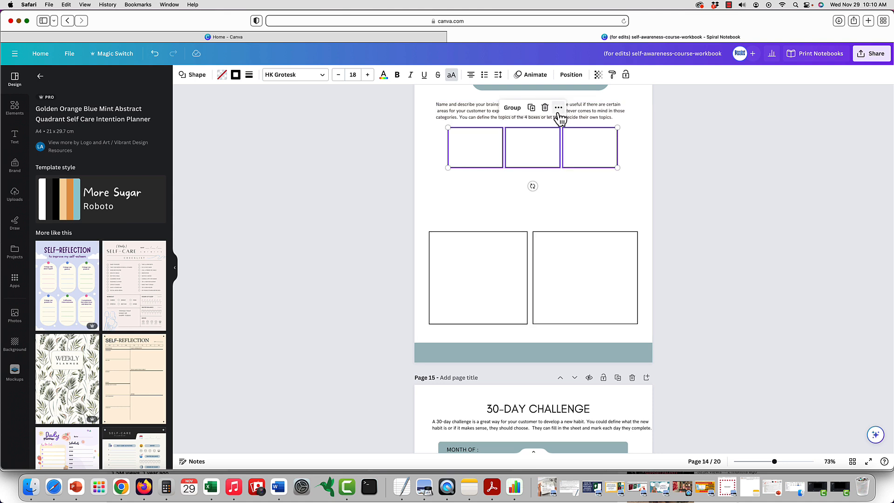
{"action": "left_click", "coordinate": [558, 108]}
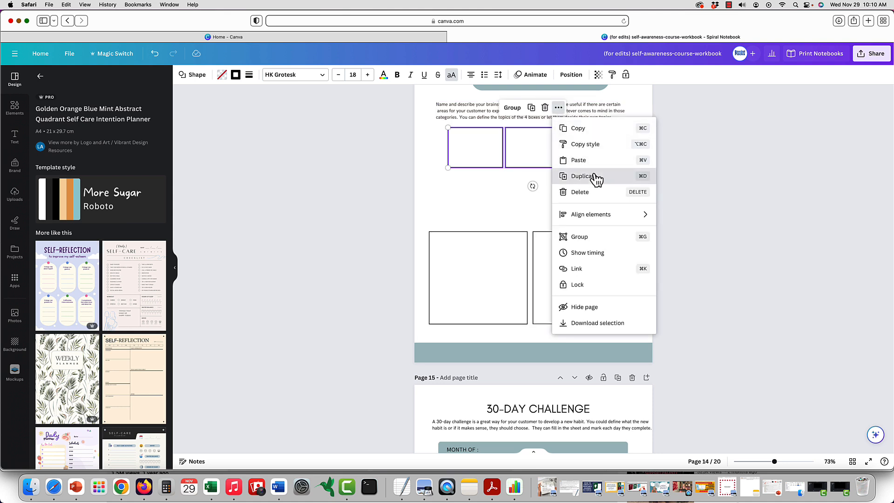
{"action": "left_click", "coordinate": [582, 175]}
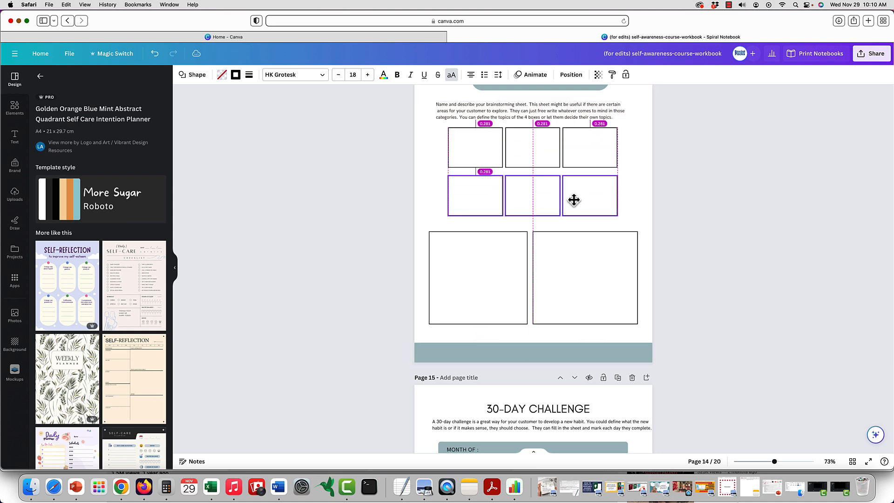
{"action": "left_click", "coordinate": [640, 213]}
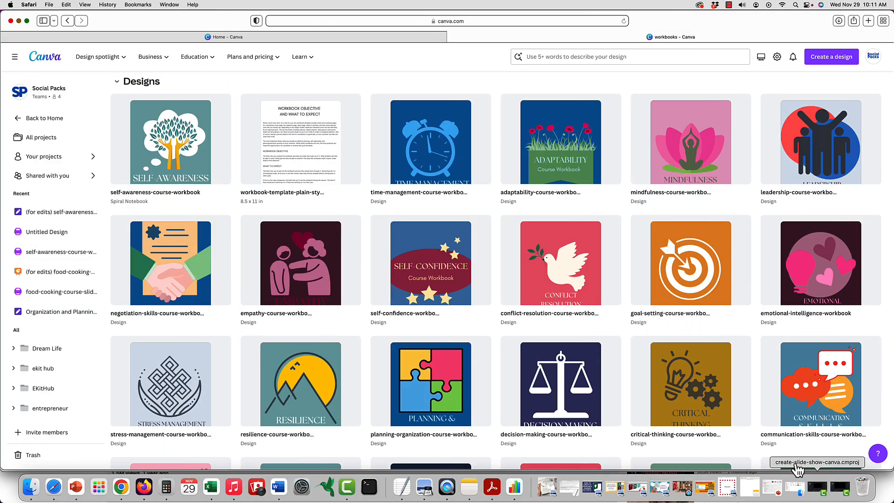
{"action": "mouse_move", "coordinate": [645, 388]}
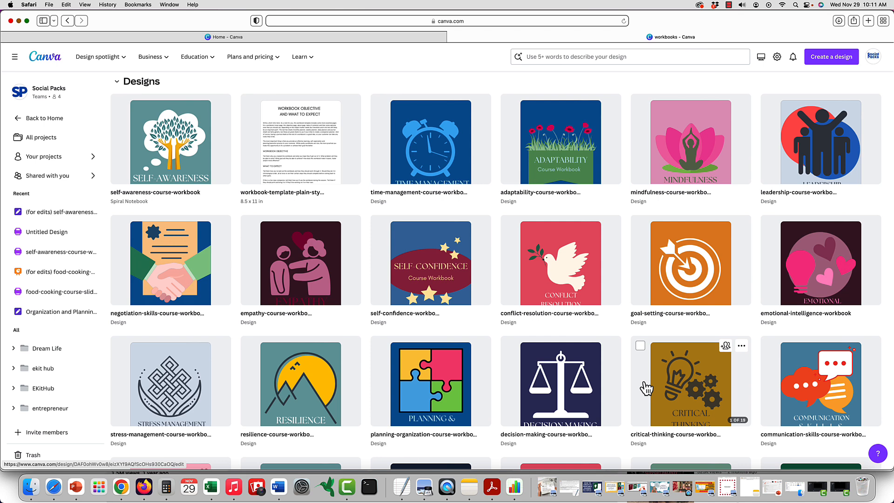